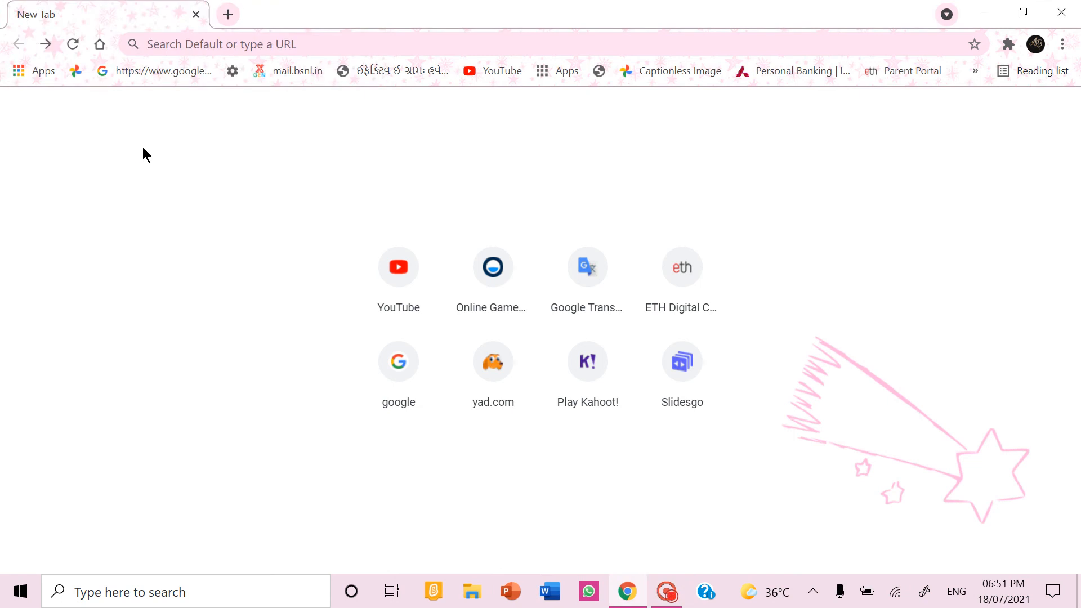
mouse_move(318, 200)
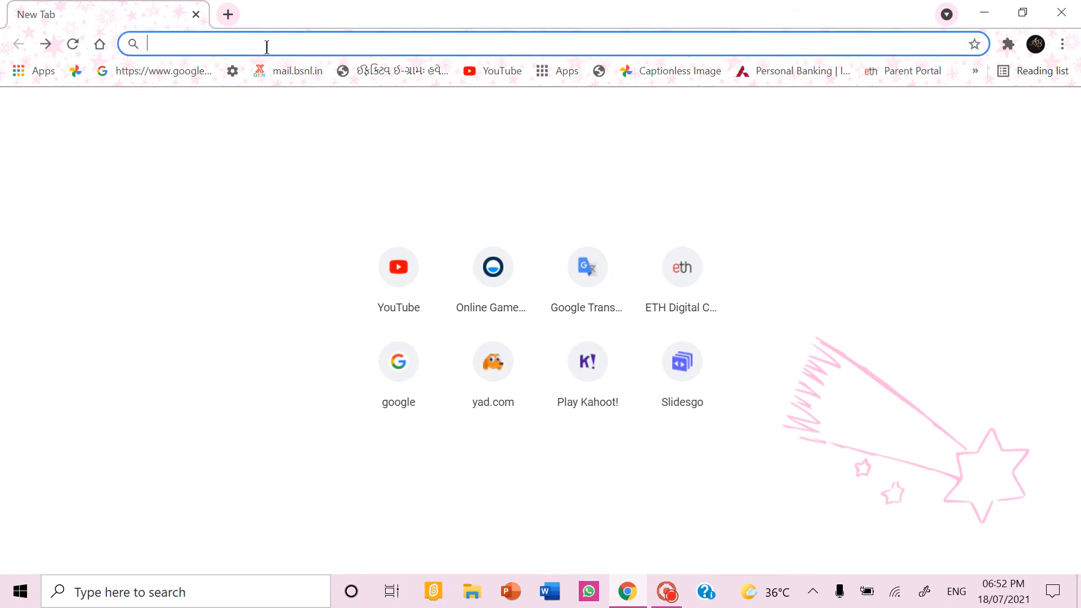
Step: Search the web for 'kahoot' from Chrome's address bar
text(kahoot)
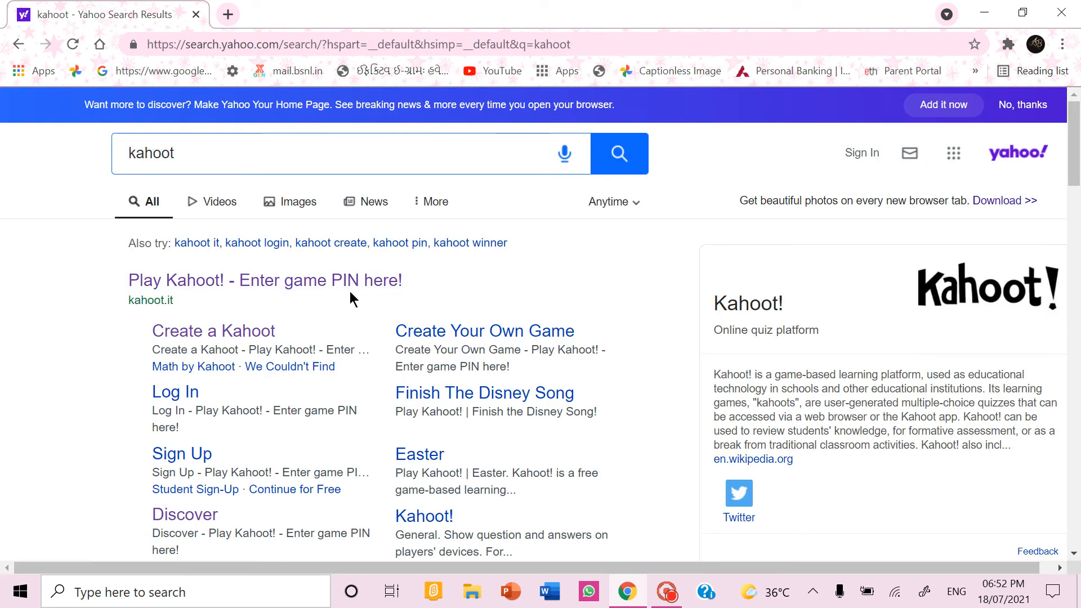
mouse_move(402, 298)
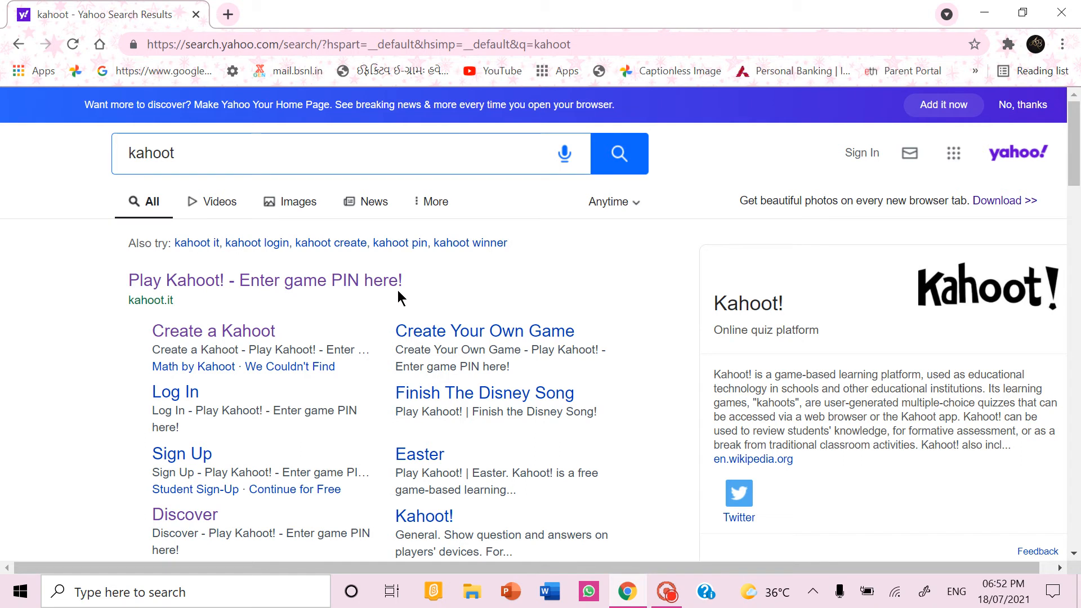
mouse_move(107, 348)
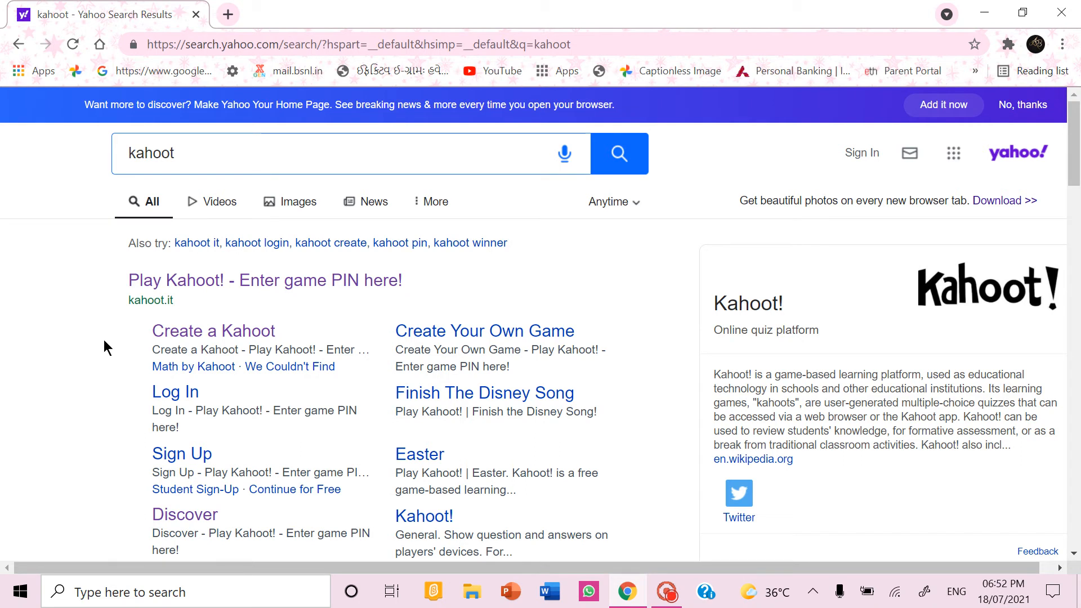
mouse_move(213, 331)
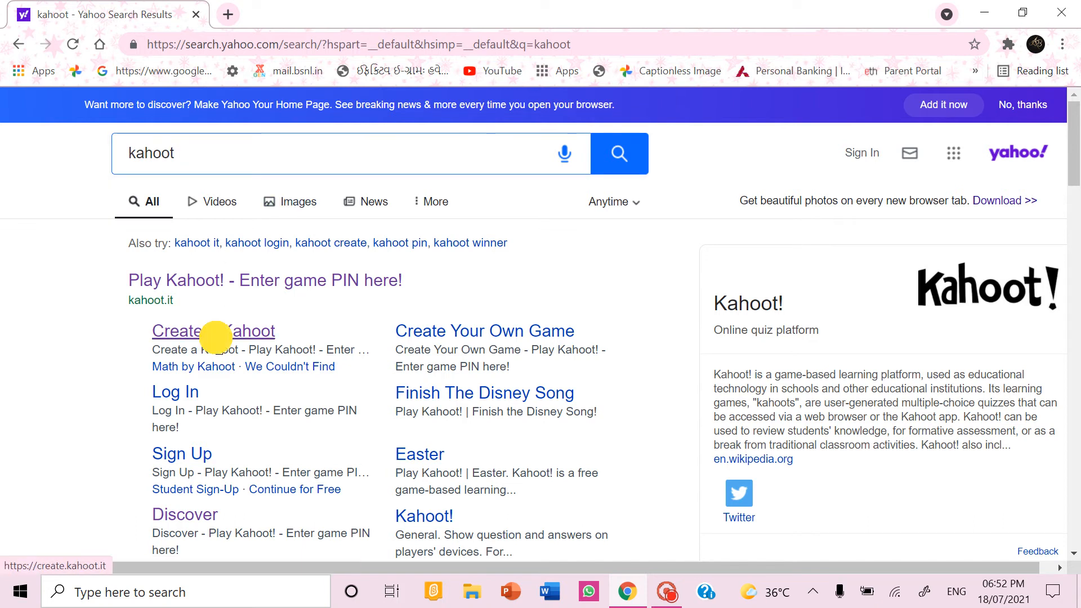
Step: Open the Kahoot! site from the 'Create a Kahoot' result and go to the Library
click(213, 332)
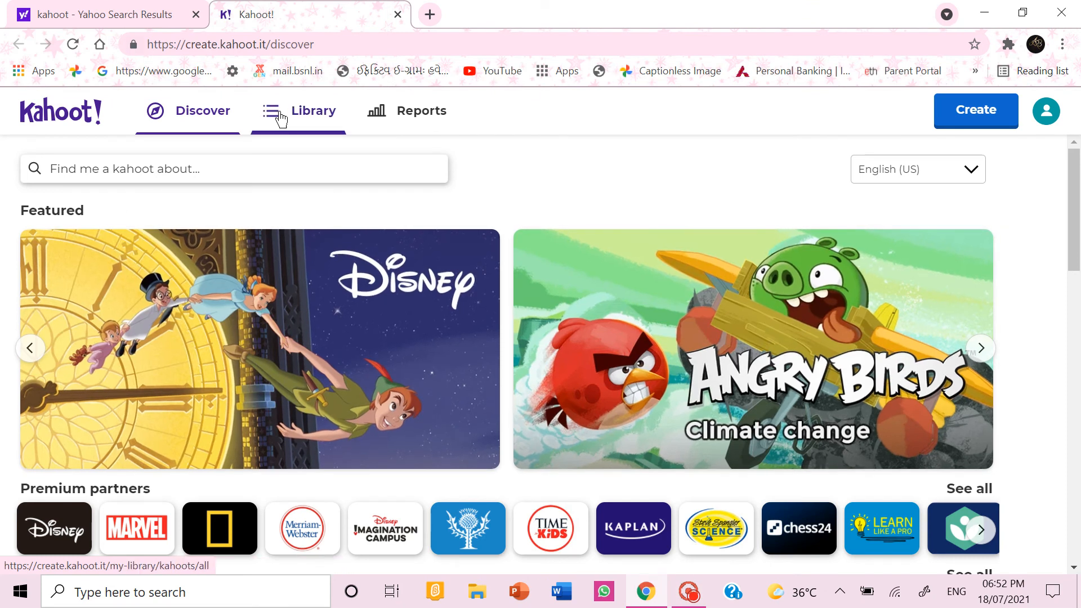
click(312, 111)
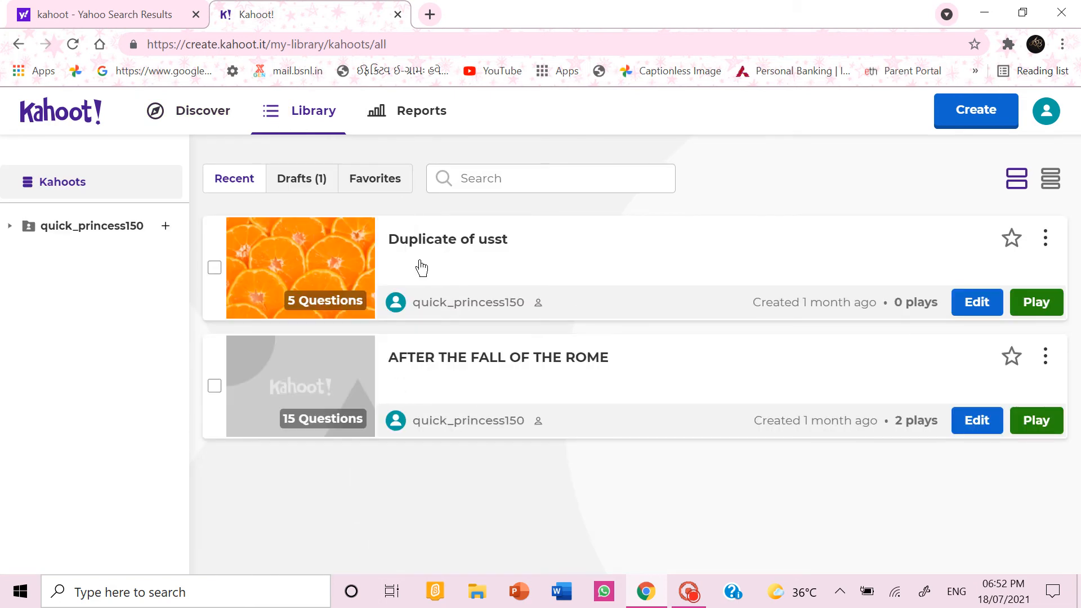
mouse_move(424, 354)
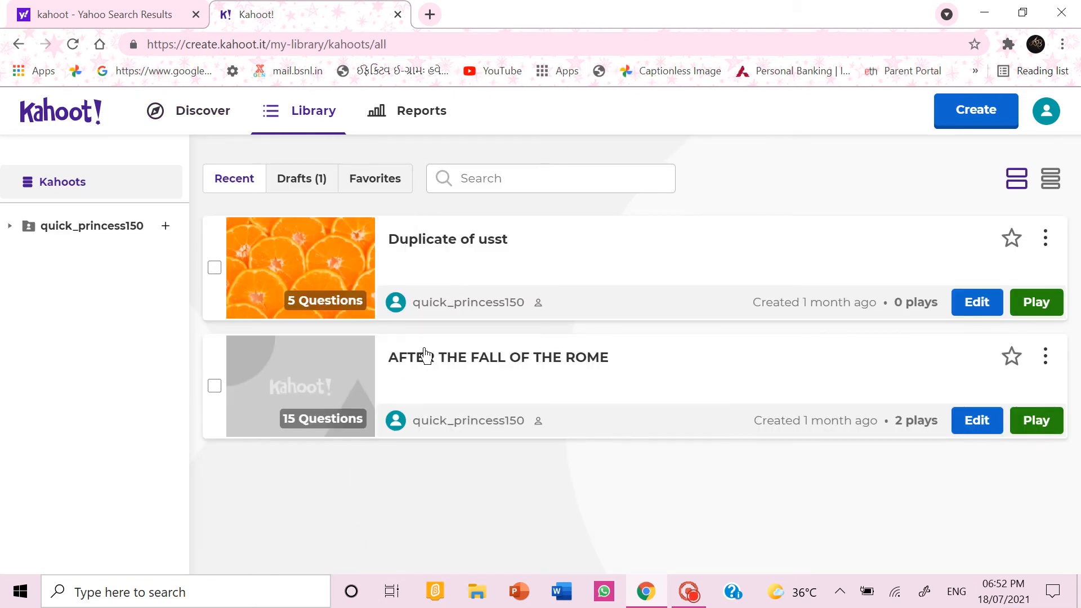
mouse_move(743, 170)
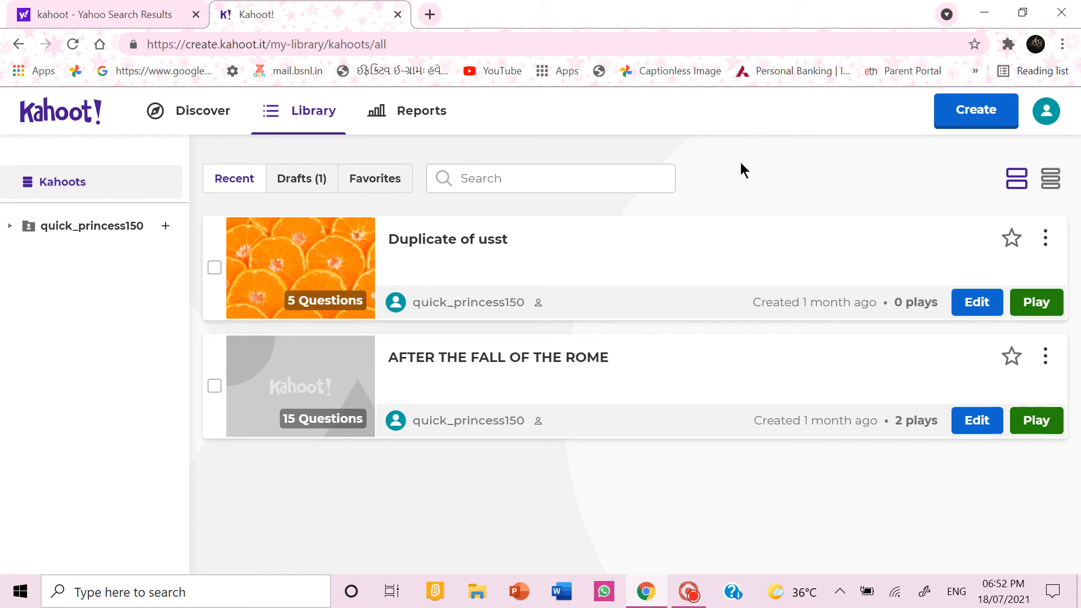
click(975, 111)
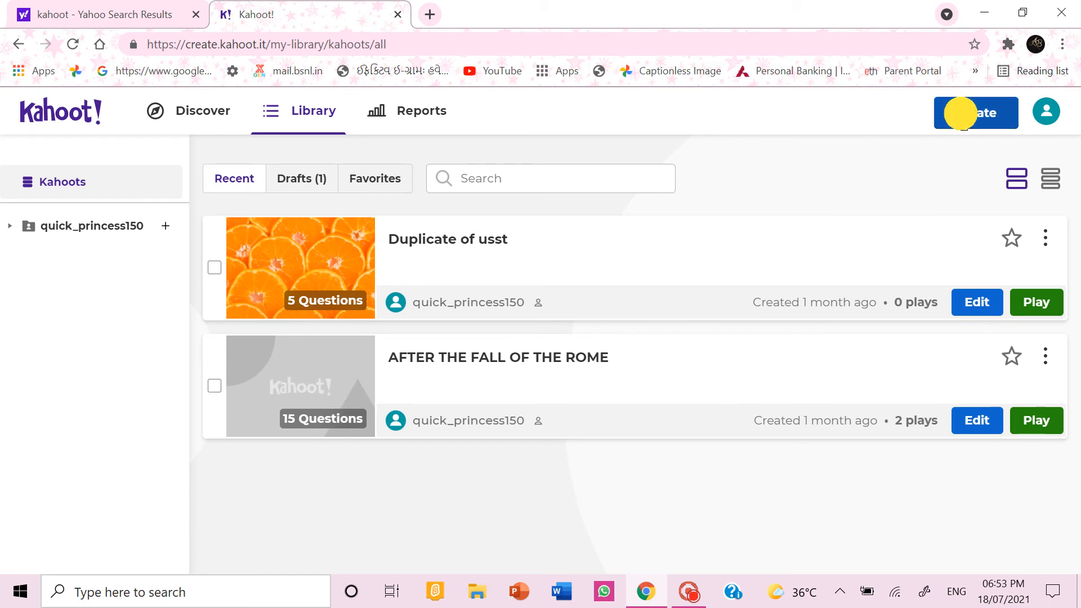
Step: Create a new kahoot and enter the first question 'do you like my videos ?'
click(975, 113)
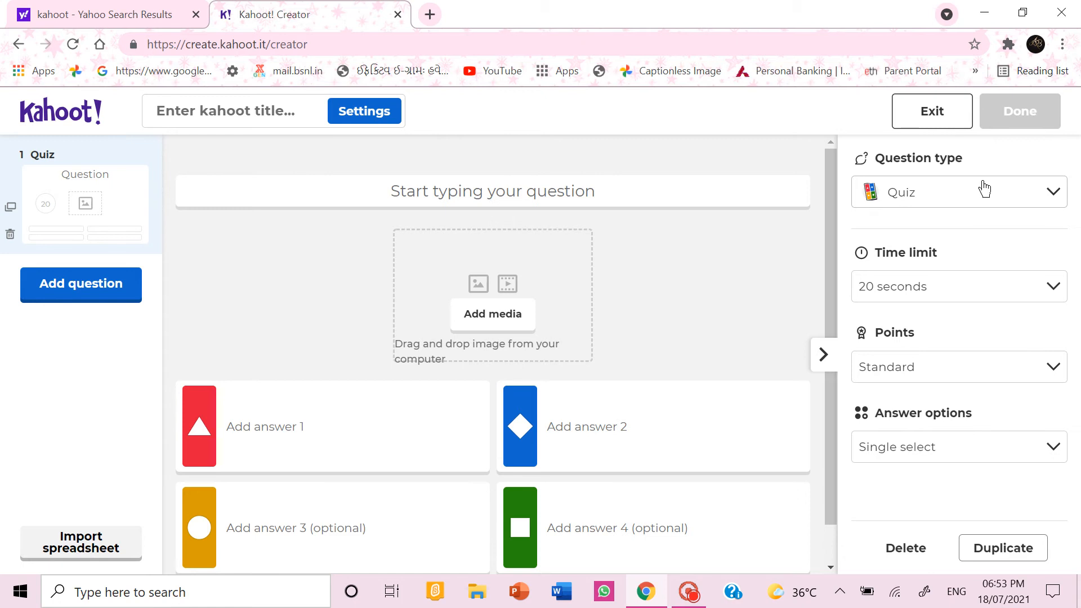
click(491, 191)
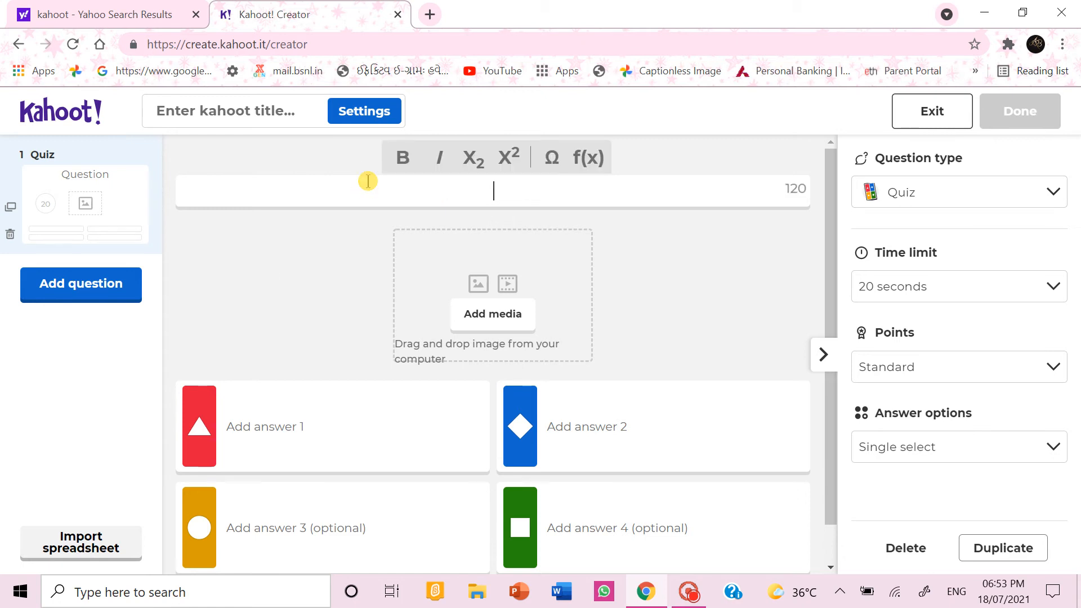
text(do you lik)
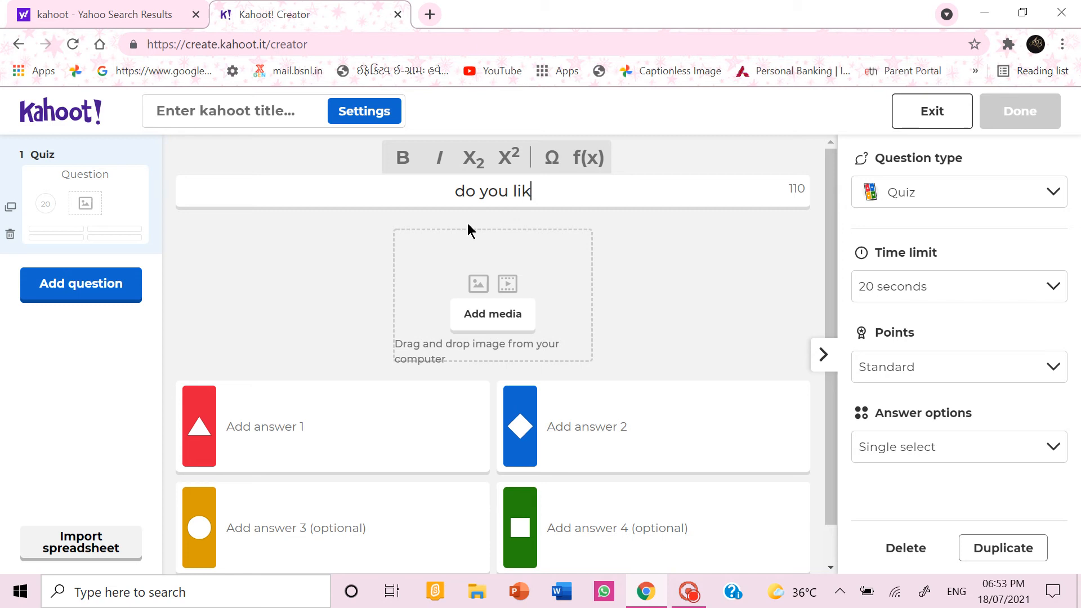
text(e my v)
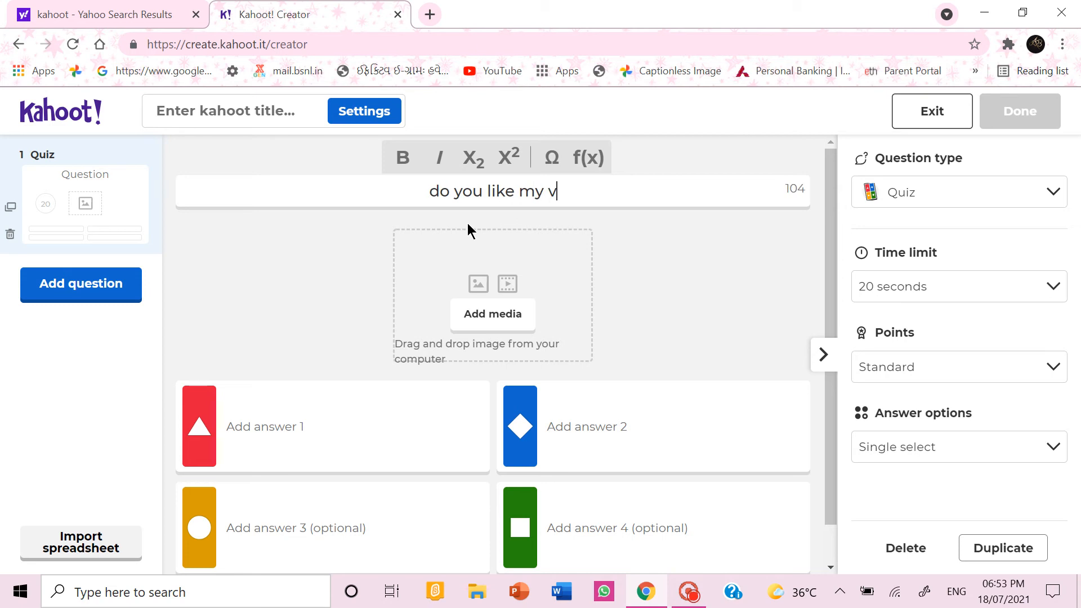
text(ideos)
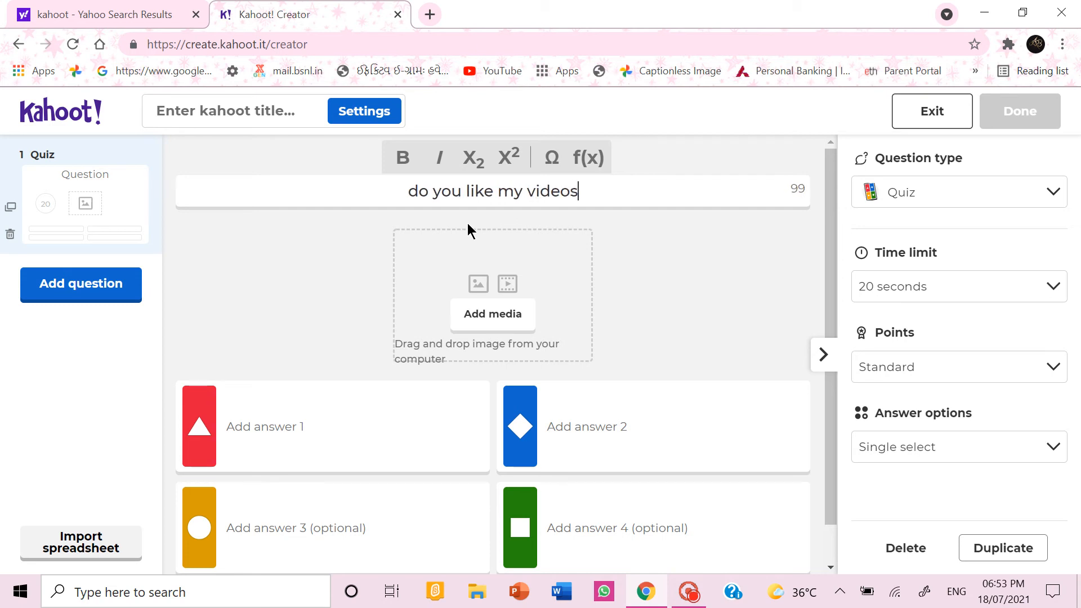
text(?)
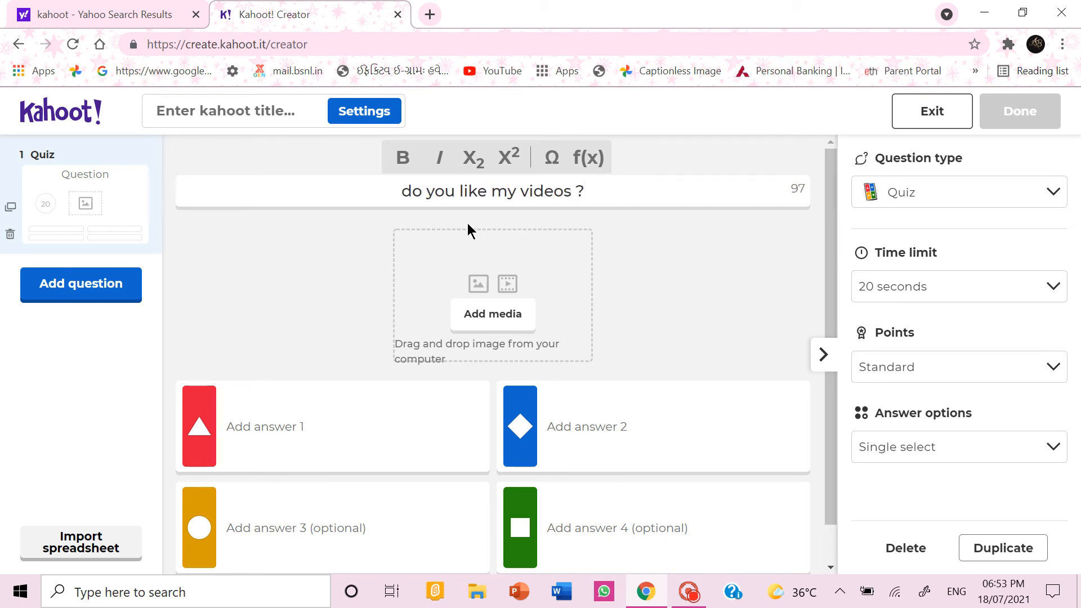
Step: Enter answers 'yes ,so much', 'not at all', 'maybe' and 'some'
click(331, 426)
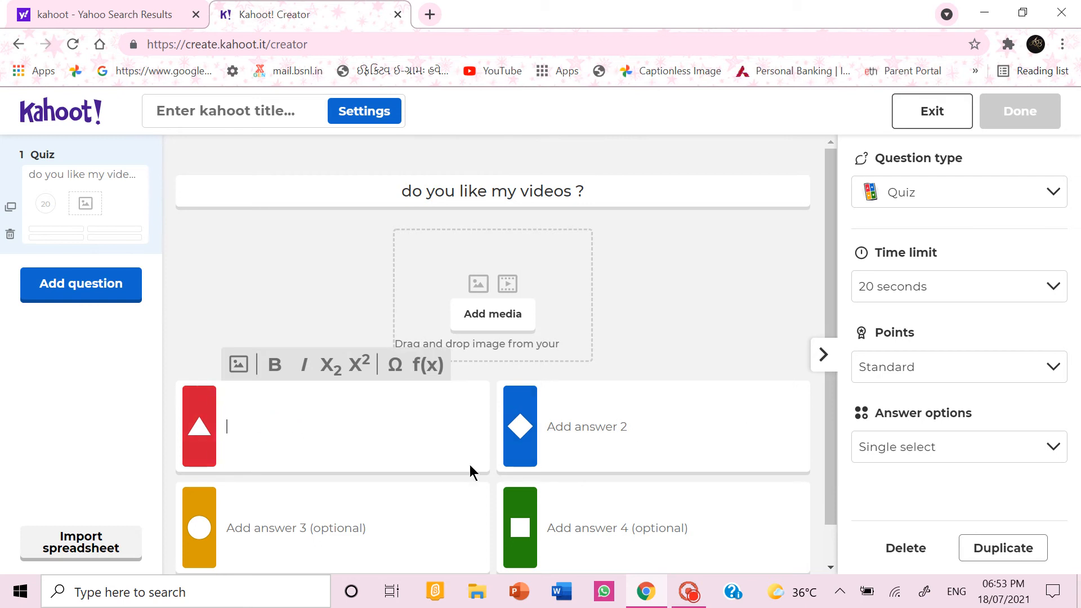
text(yes .)
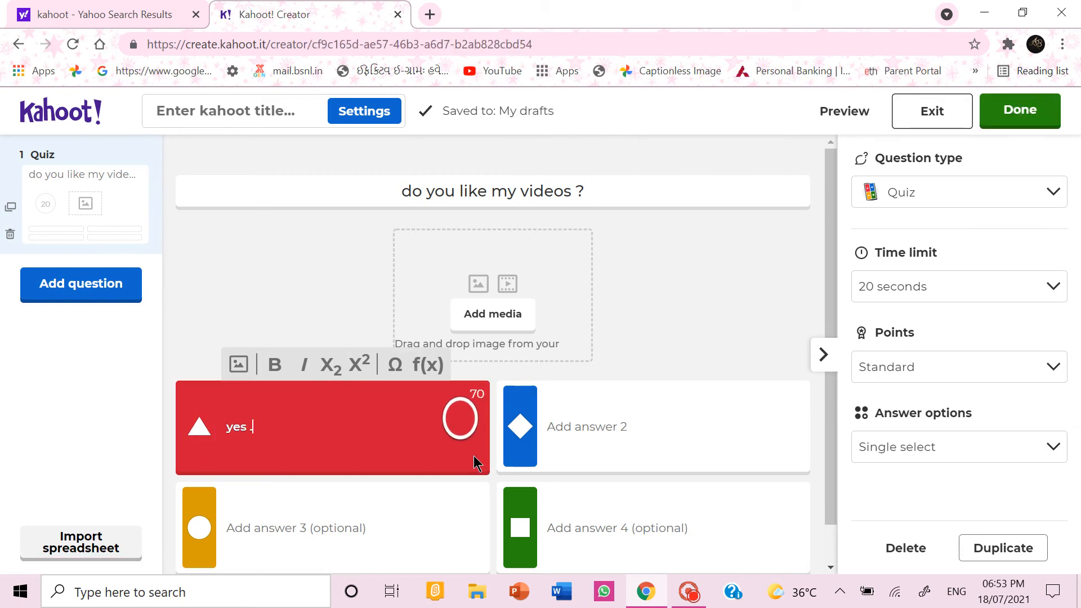
text(,so)
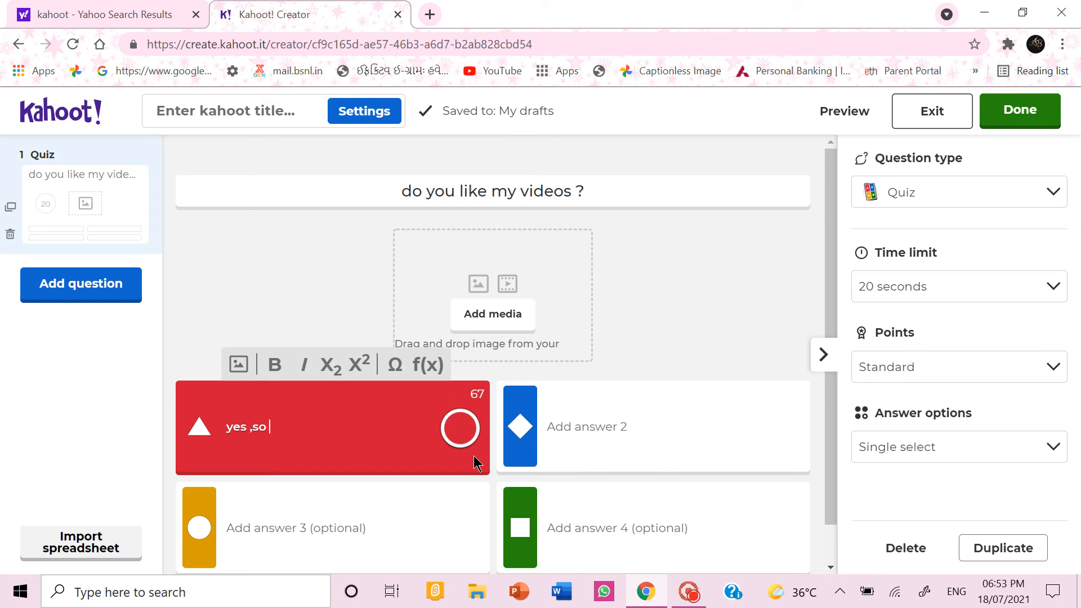
text(much)
click(653, 427)
text(n)
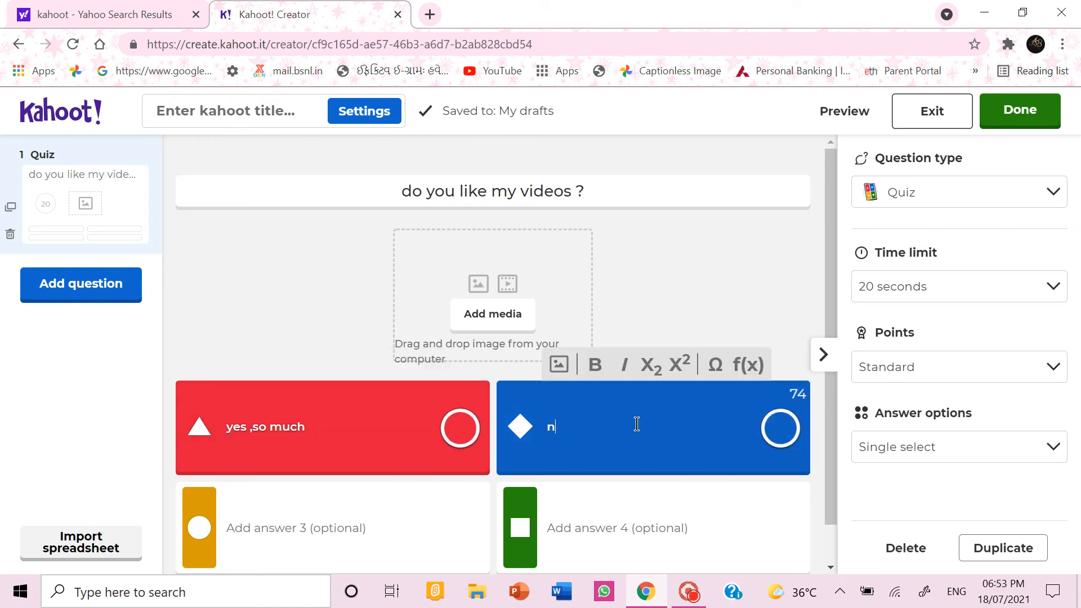
text(ot at a)
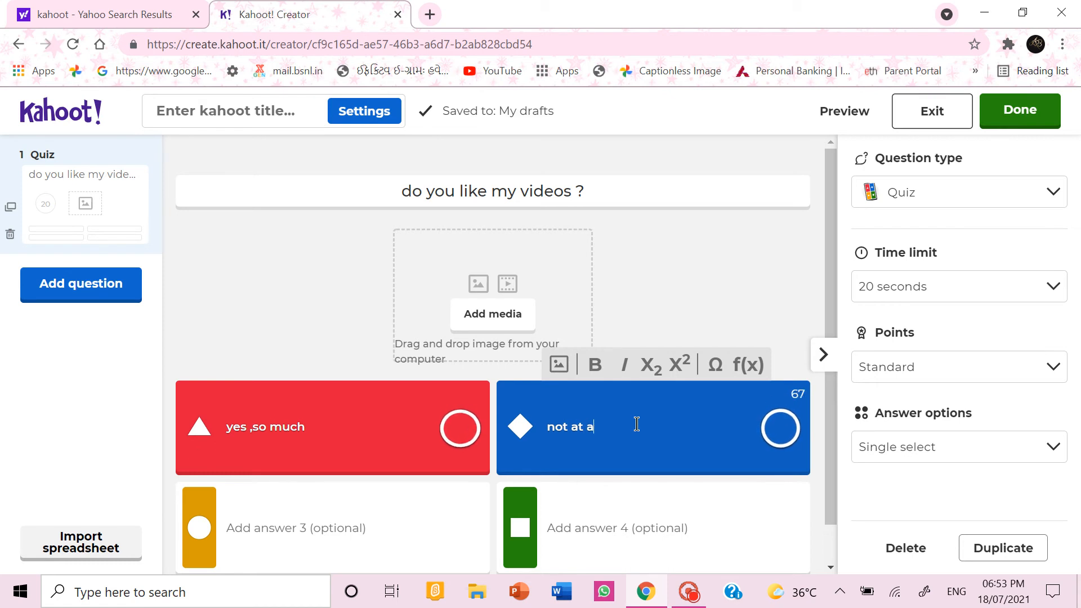
text(ll)
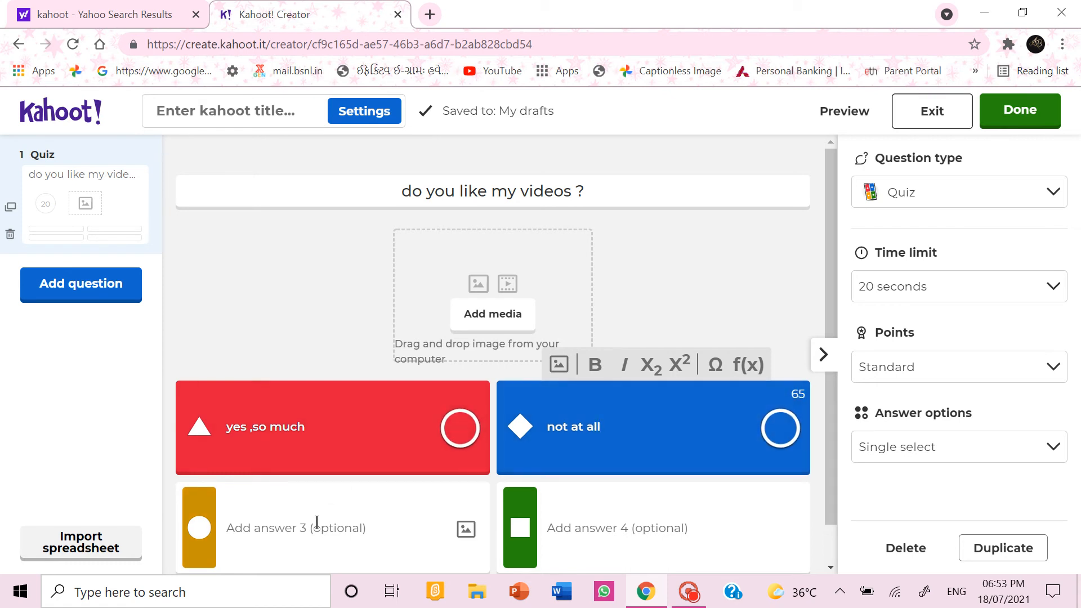
text(maybe)
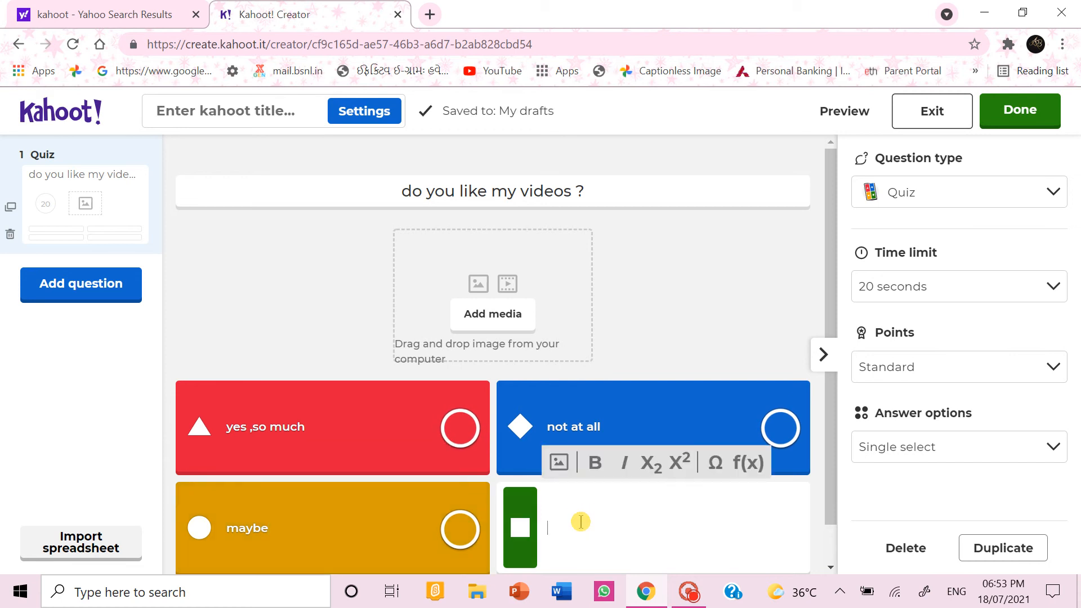
text(some)
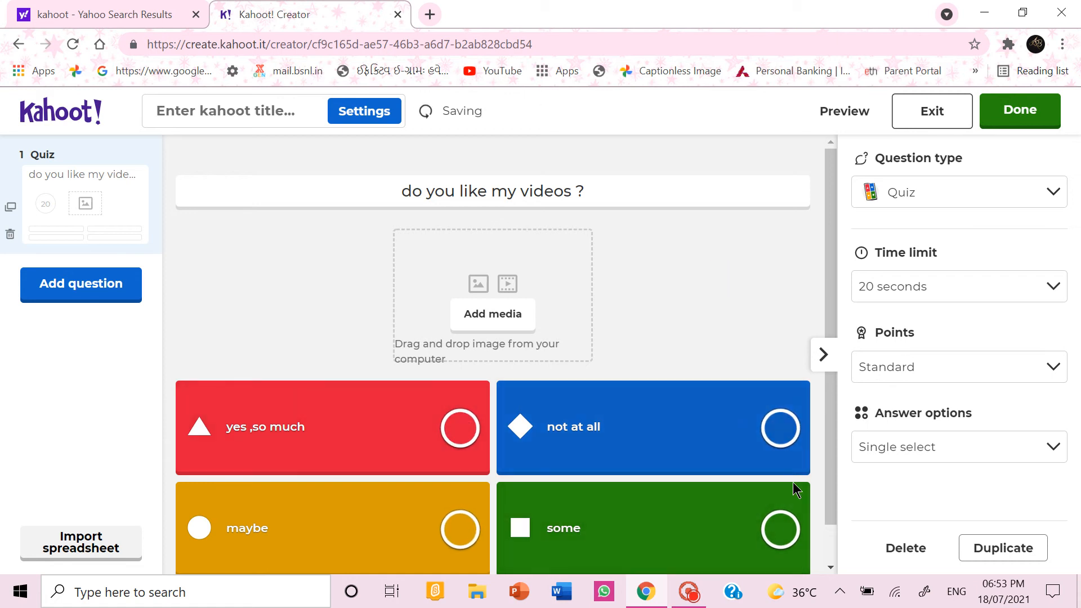
click(461, 427)
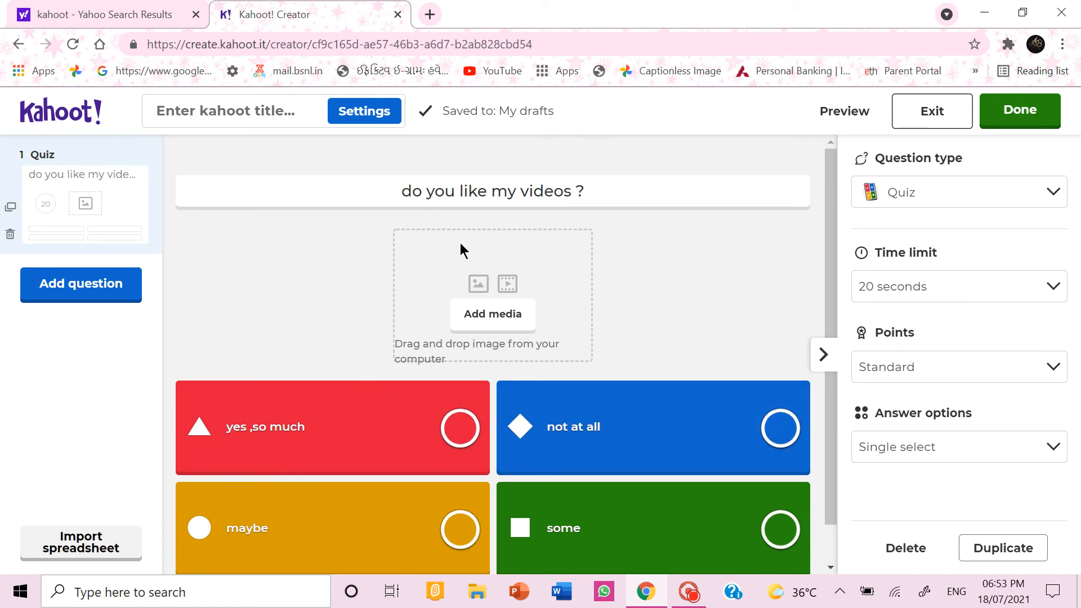
click(472, 316)
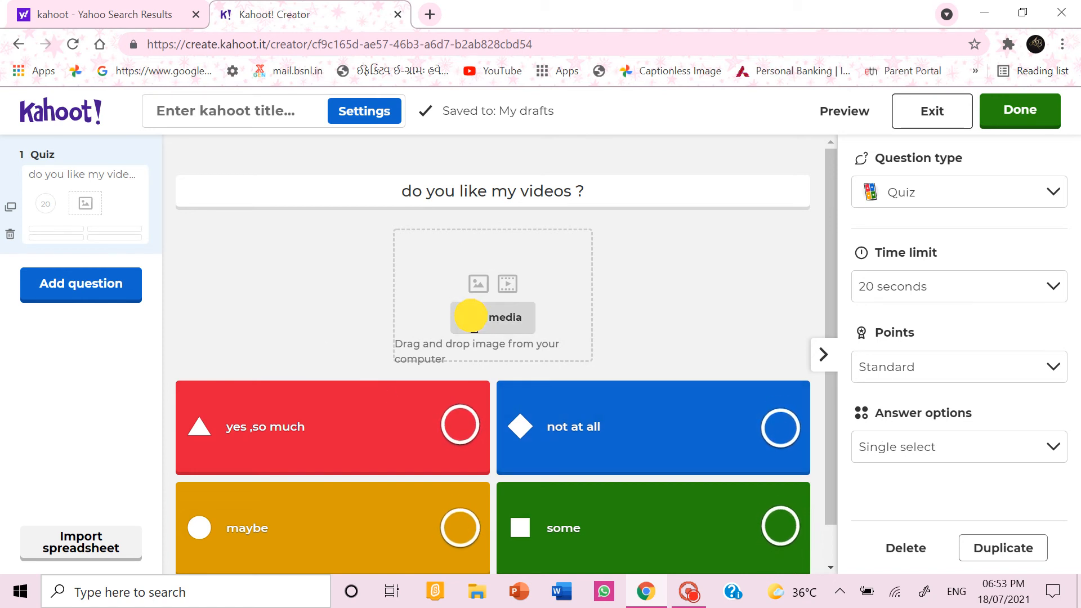
click(493, 317)
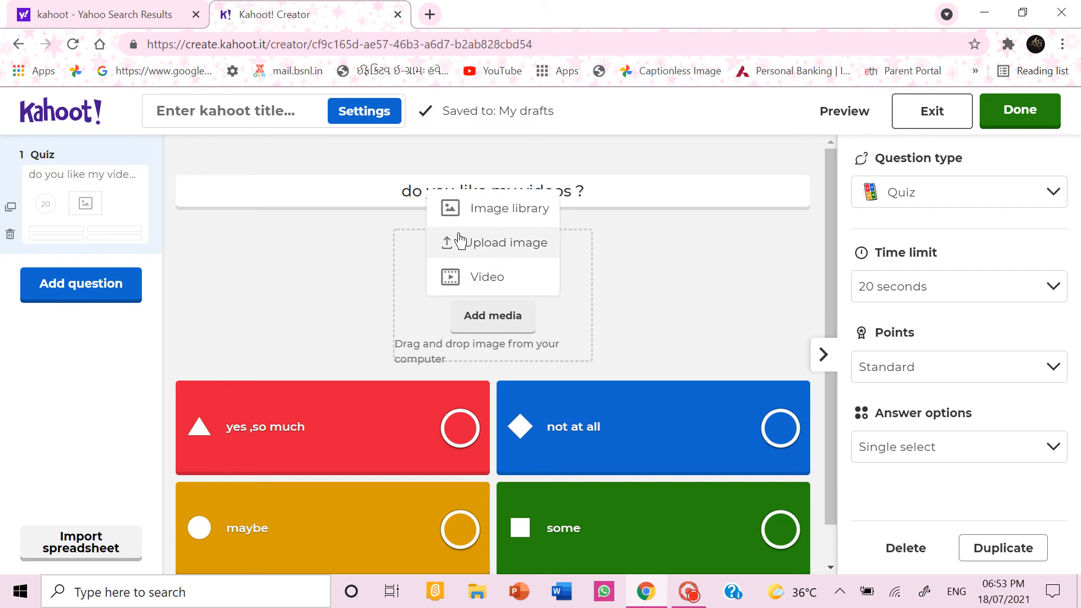
mouse_move(519, 249)
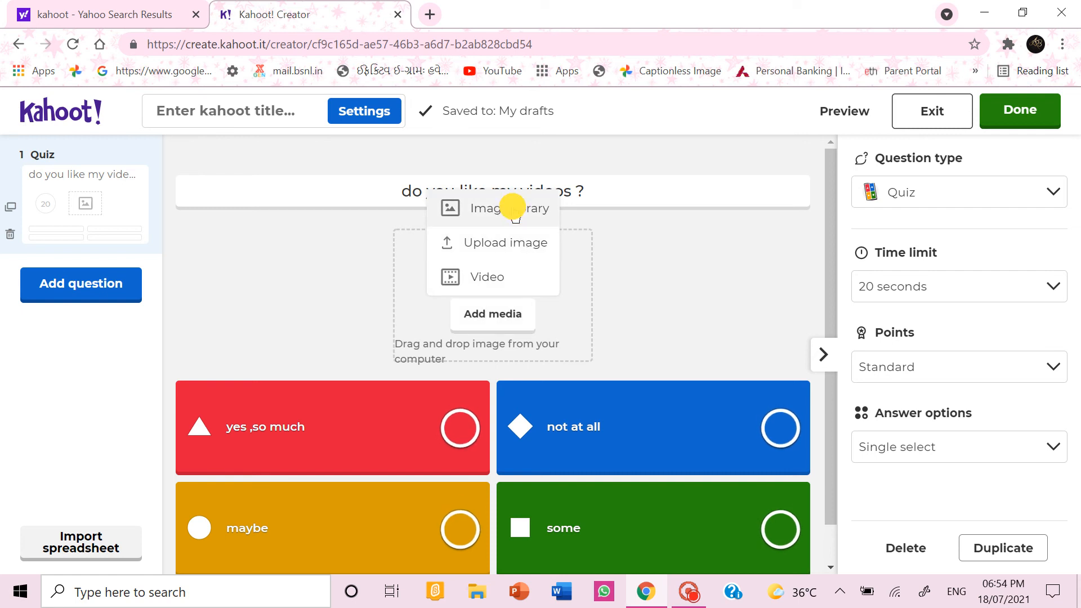
click(507, 208)
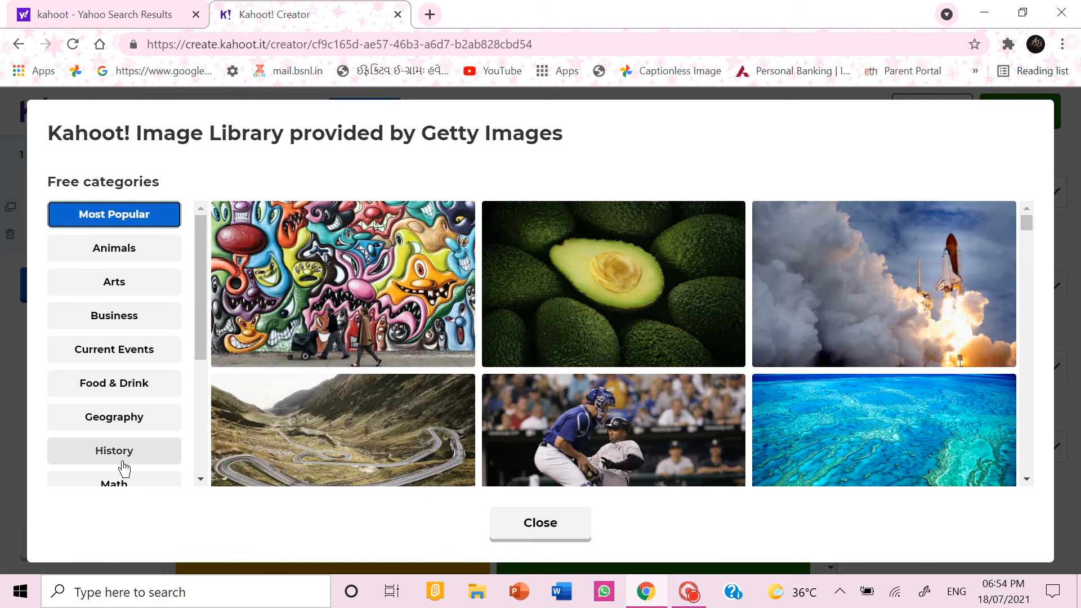
click(114, 248)
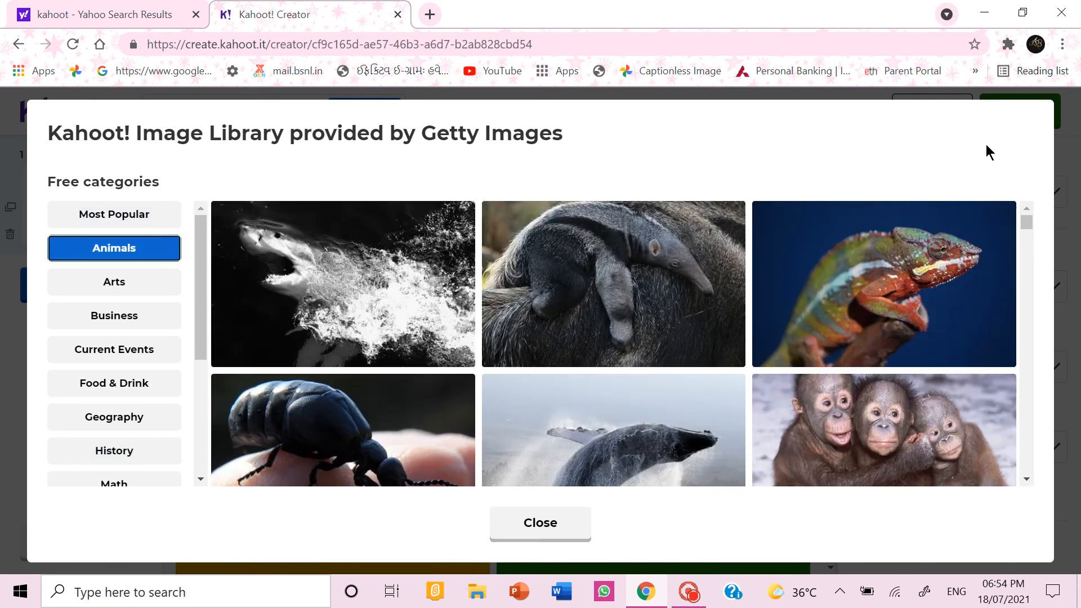
click(540, 523)
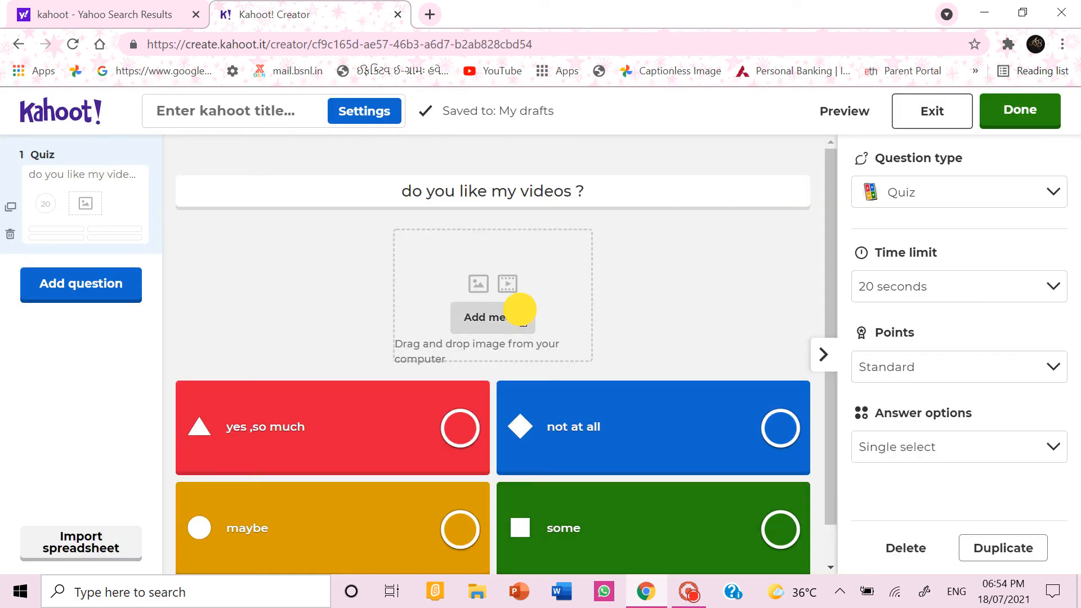
click(493, 317)
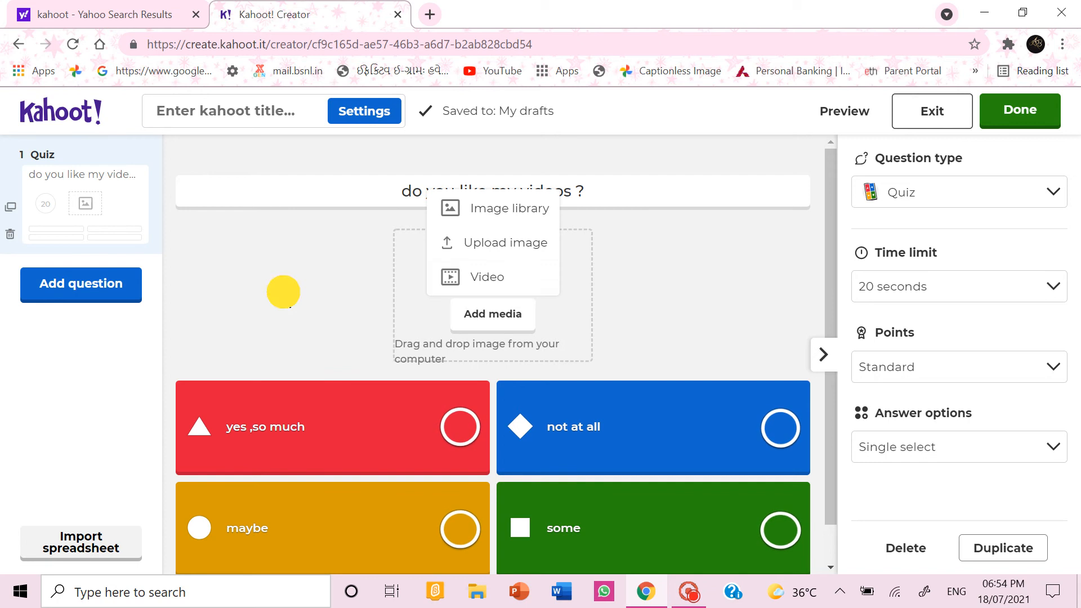
click(402, 419)
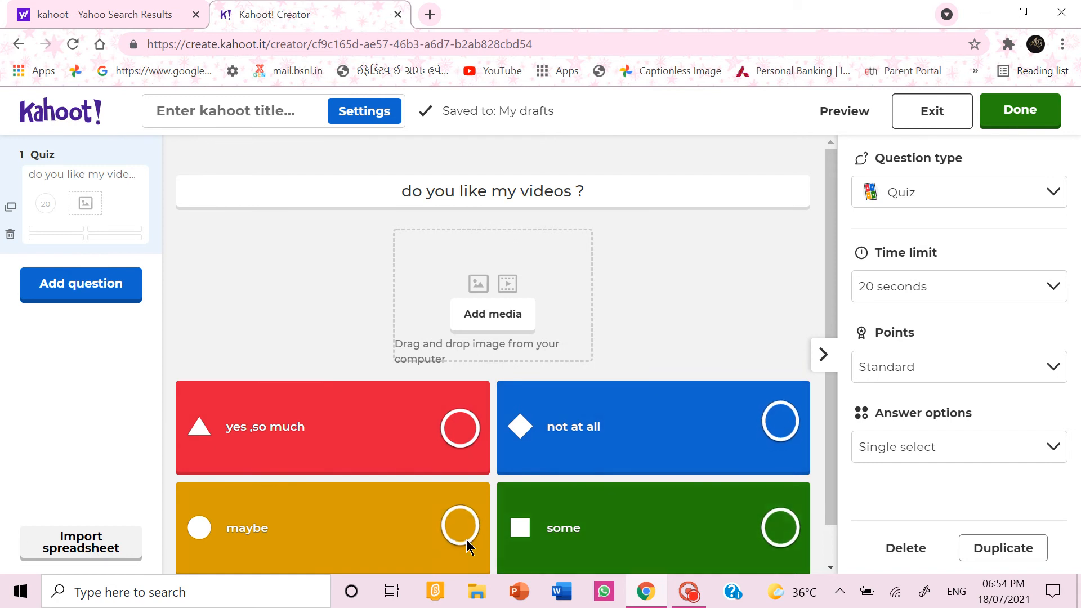
Step: Change the question's Points setting from Standard to No points
click(956, 367)
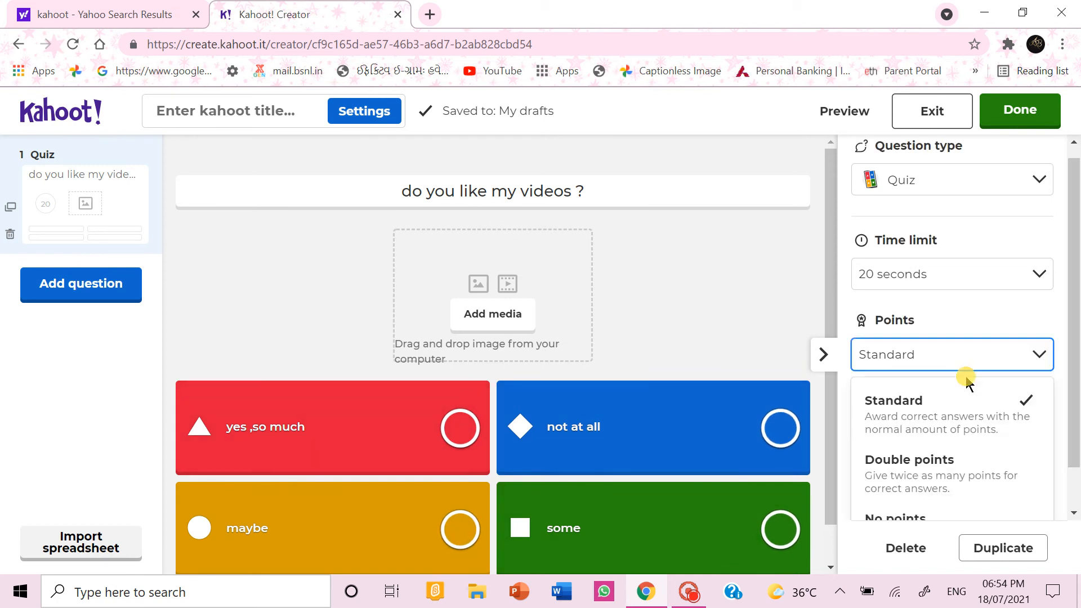
click(895, 516)
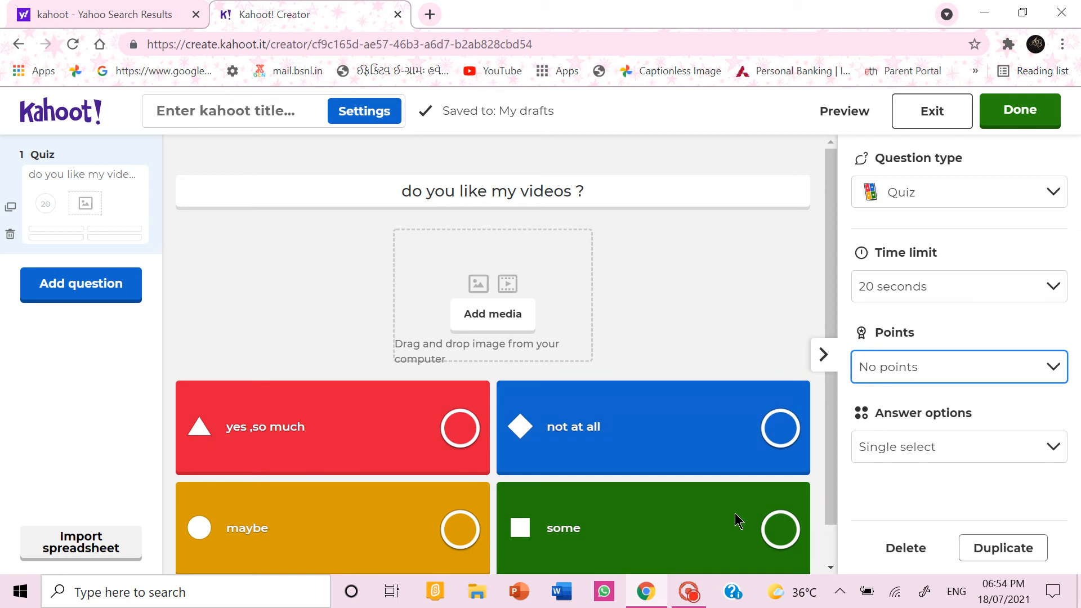
mouse_move(256, 567)
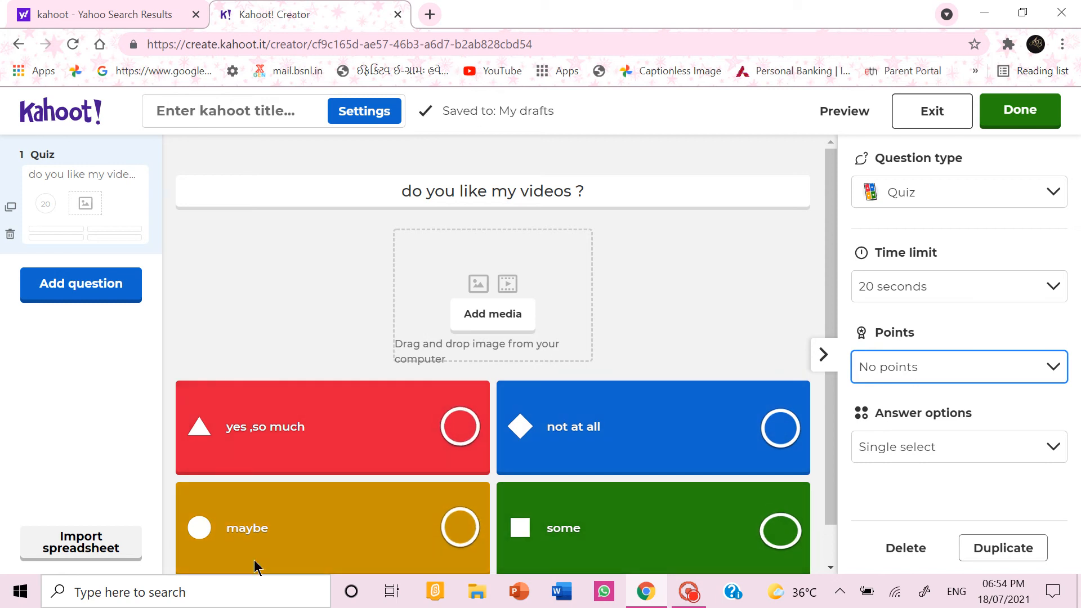
mouse_move(615, 546)
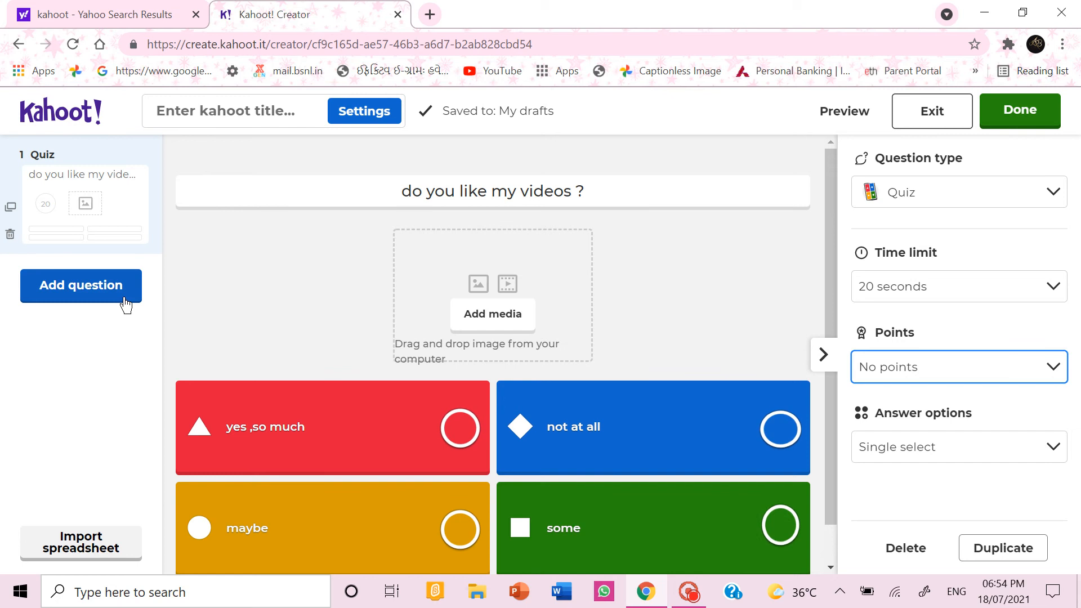
Step: Add a True or false question and check its time limit, answer options and type dropdowns
click(80, 285)
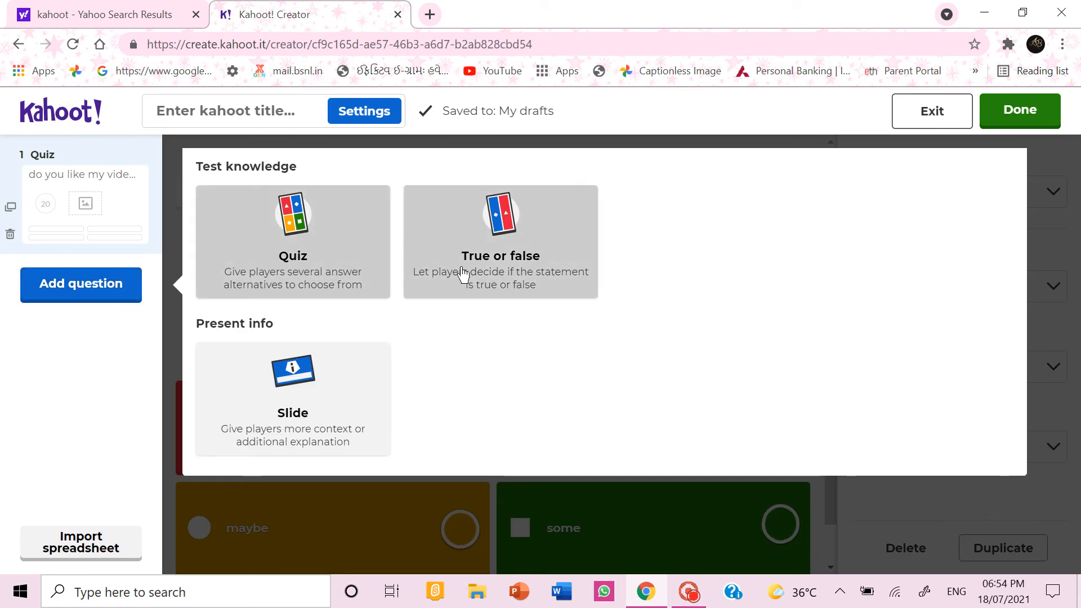
click(501, 241)
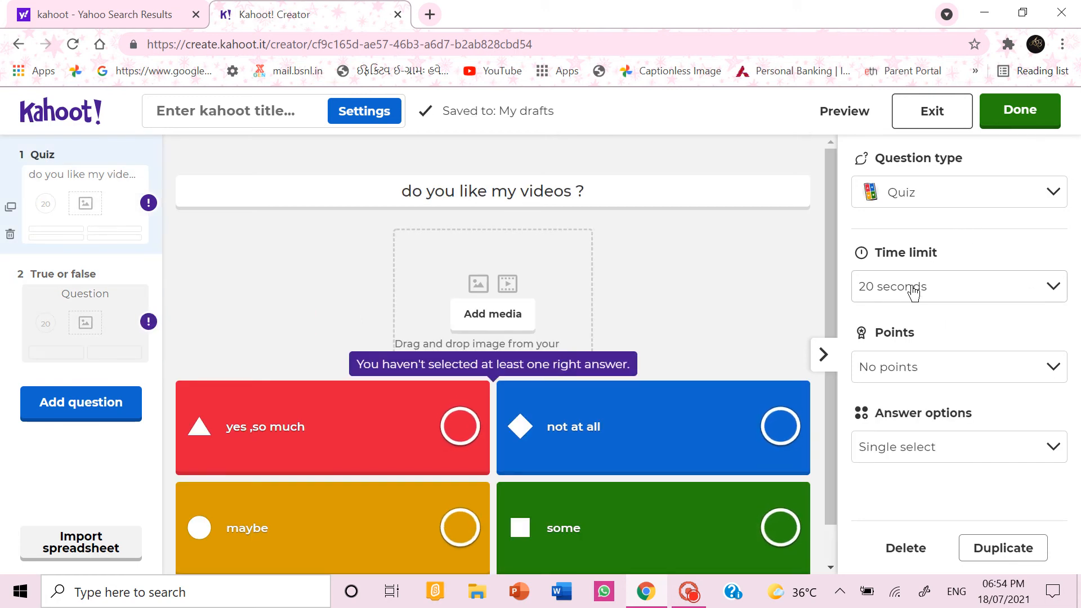
click(957, 286)
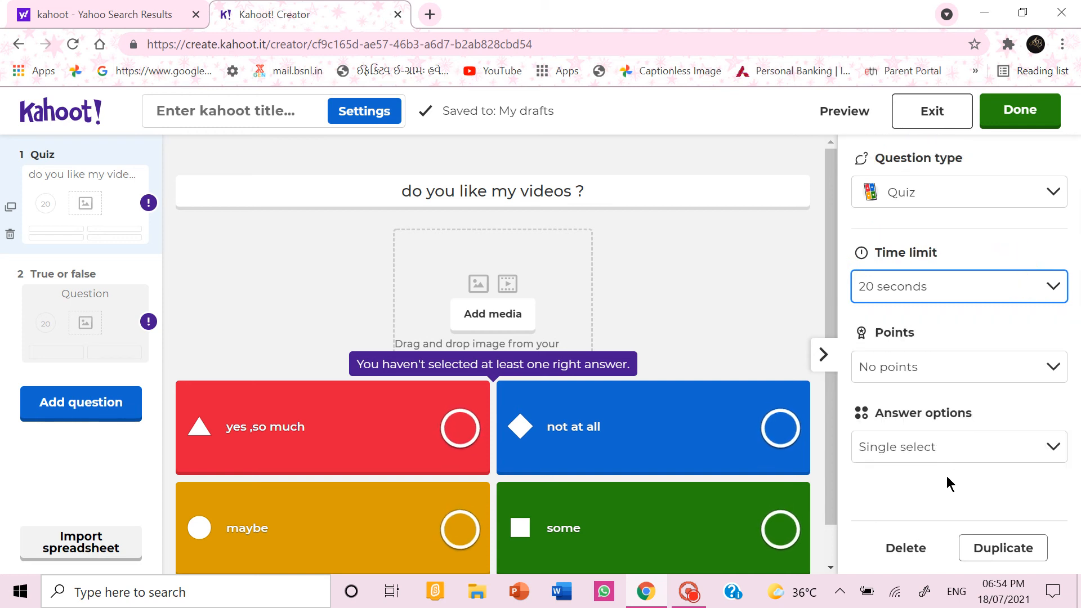
click(958, 446)
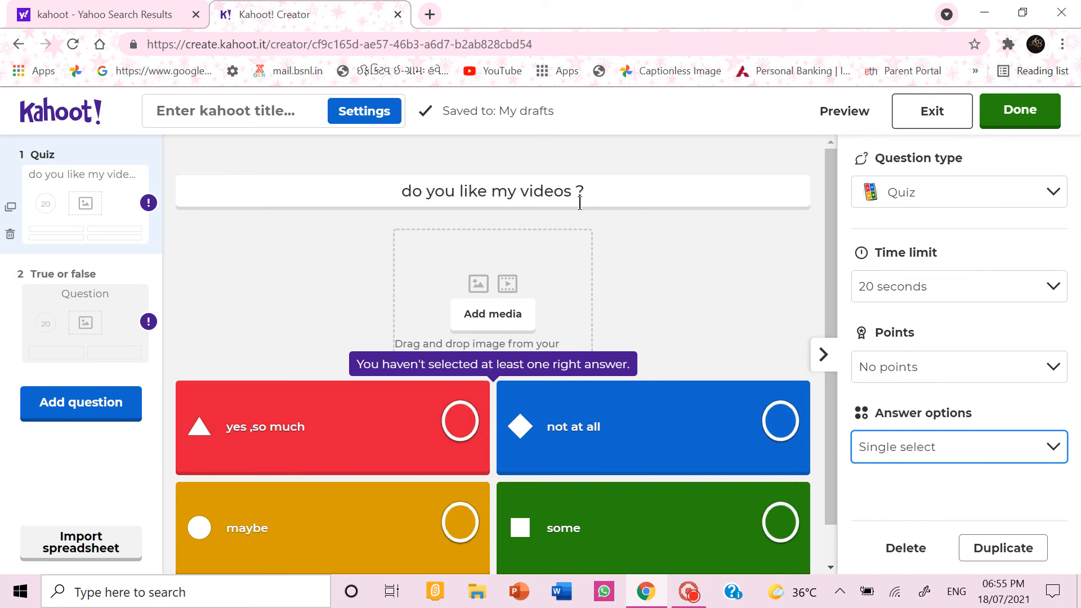
click(957, 192)
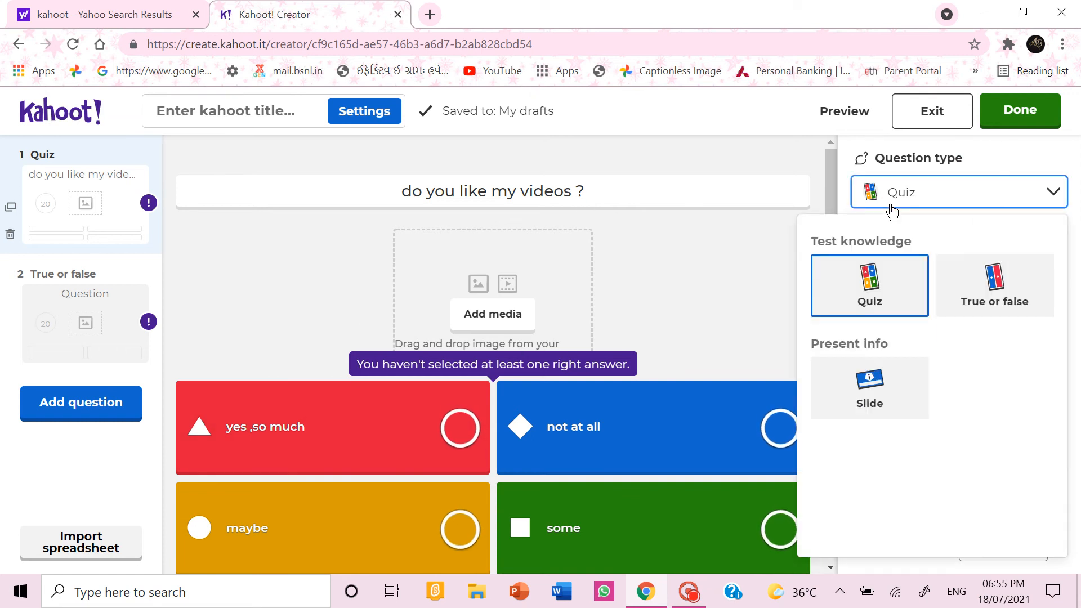
mouse_move(38, 433)
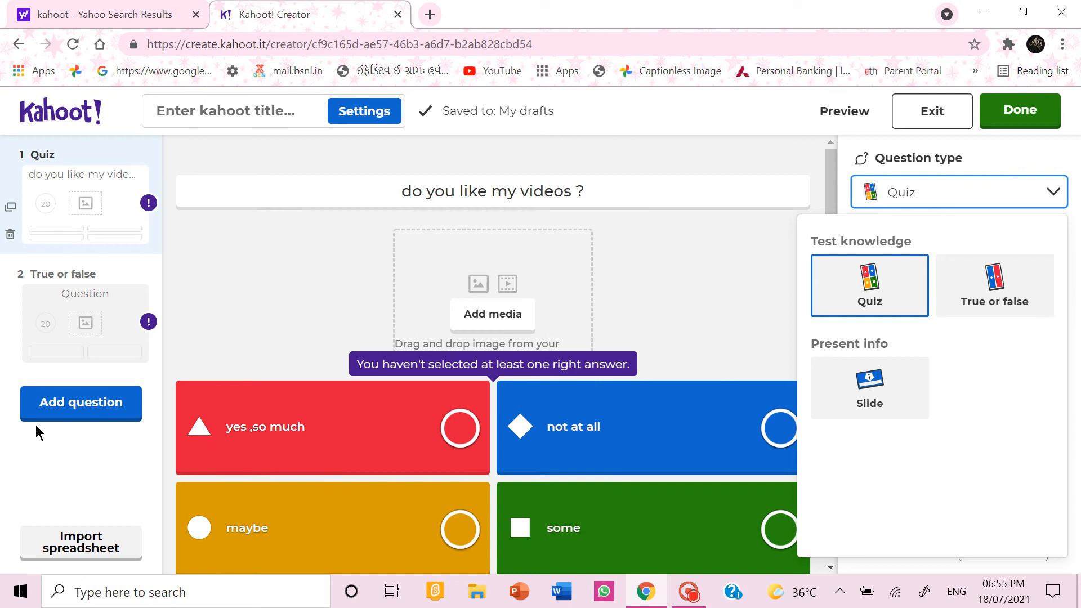
mouse_move(234, 143)
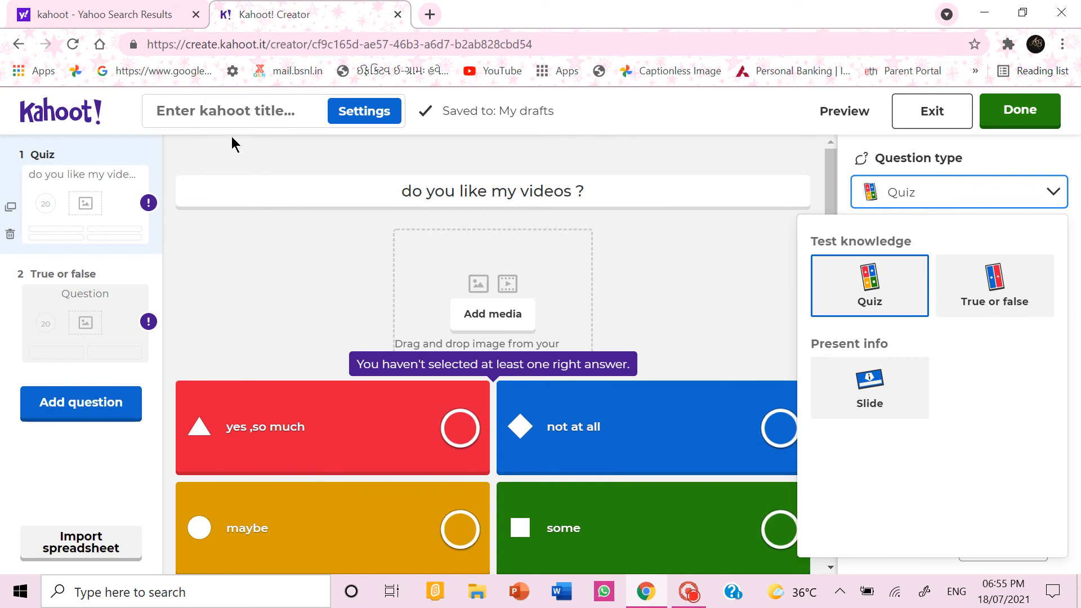
Step: Open the kahoot summary, enter the title 'my kahoot' and scroll its fields
click(1019, 110)
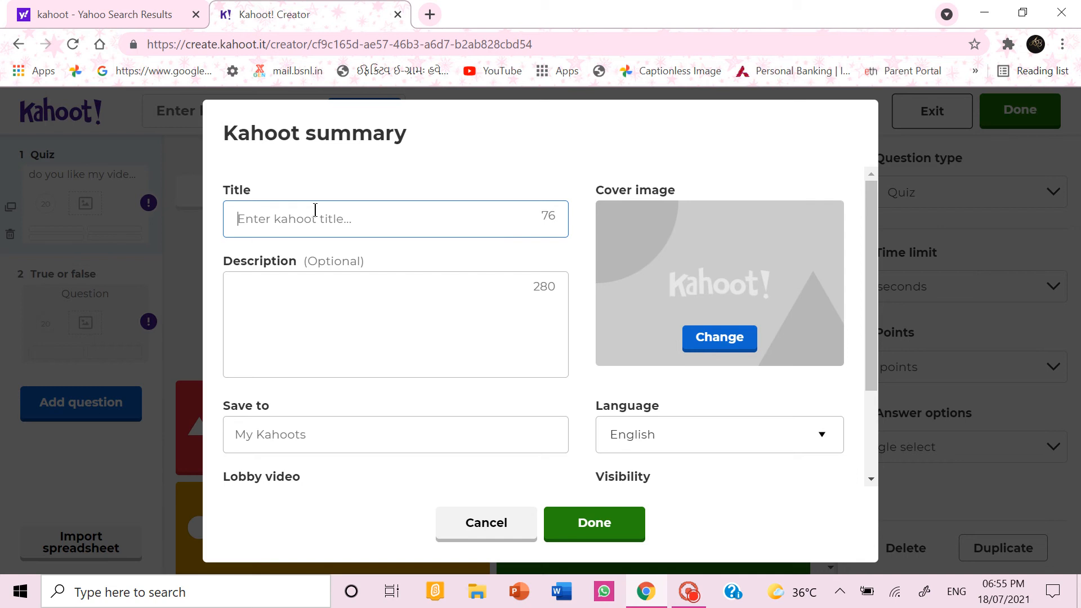
text(yo\)
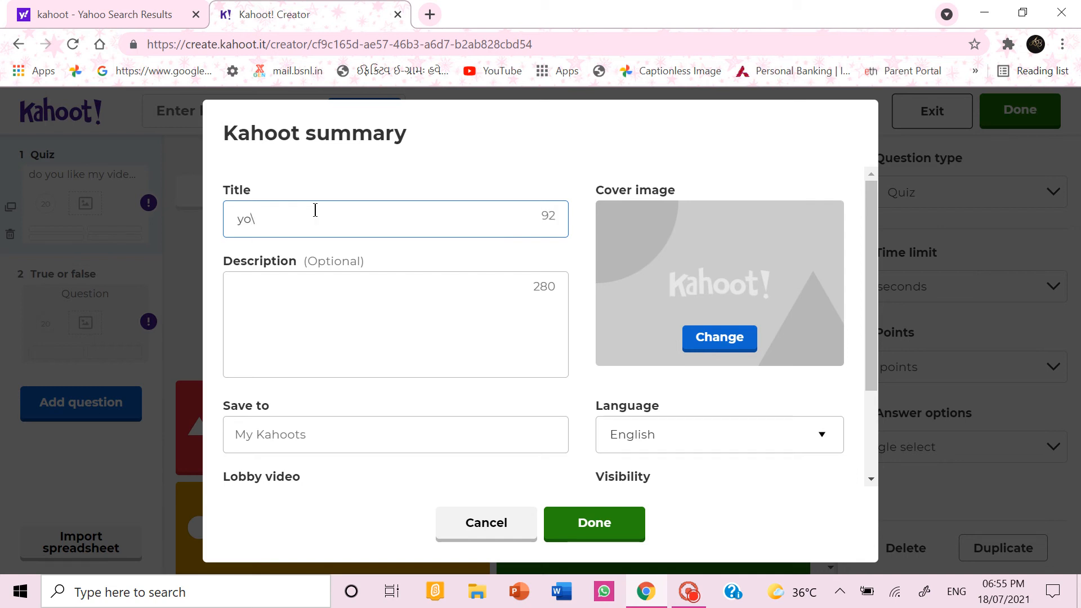
text(my)
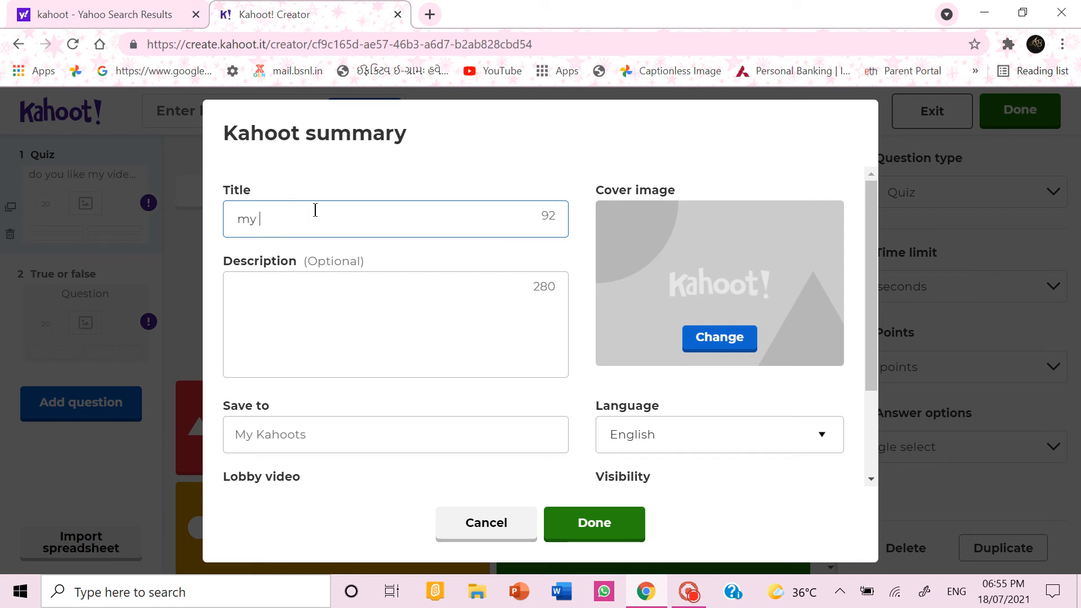
text(kahoot)
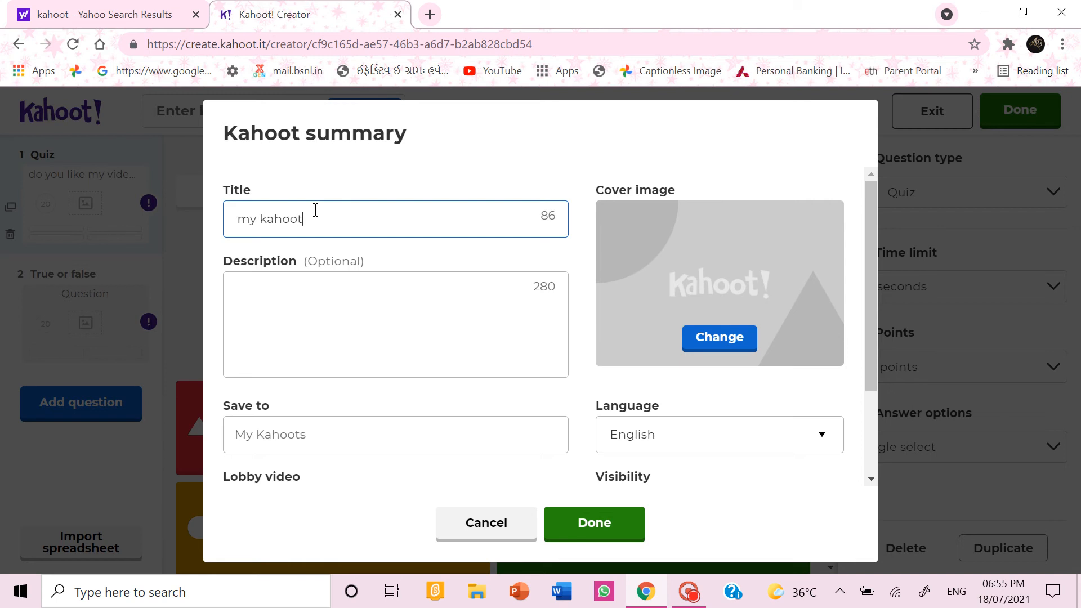
scroll(down, 3)
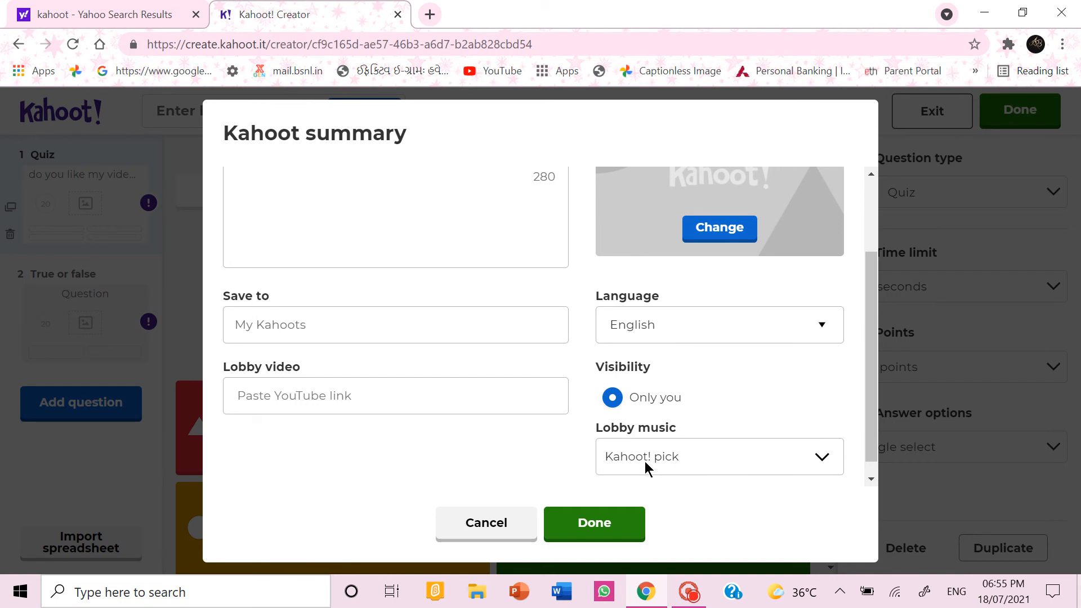
click(719, 457)
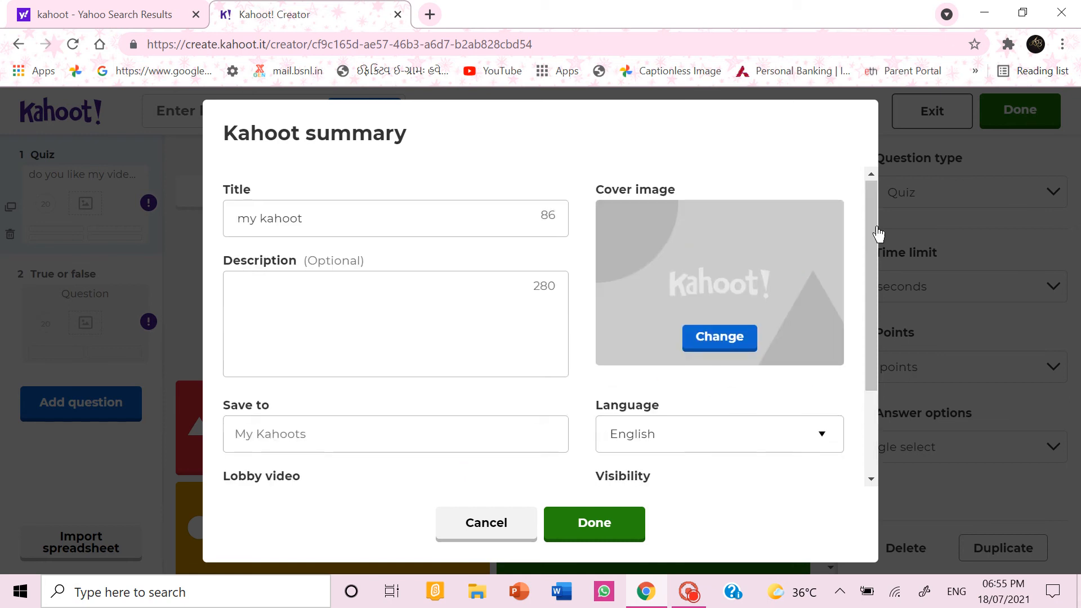
Step: Browse the stock image library for a cover image, then close it
click(719, 338)
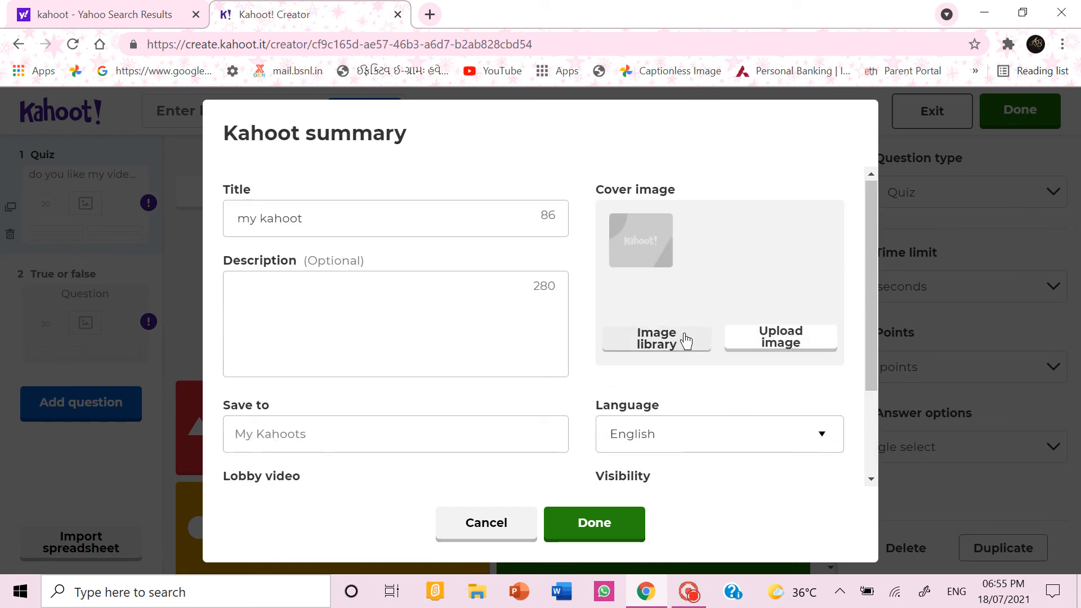
click(656, 338)
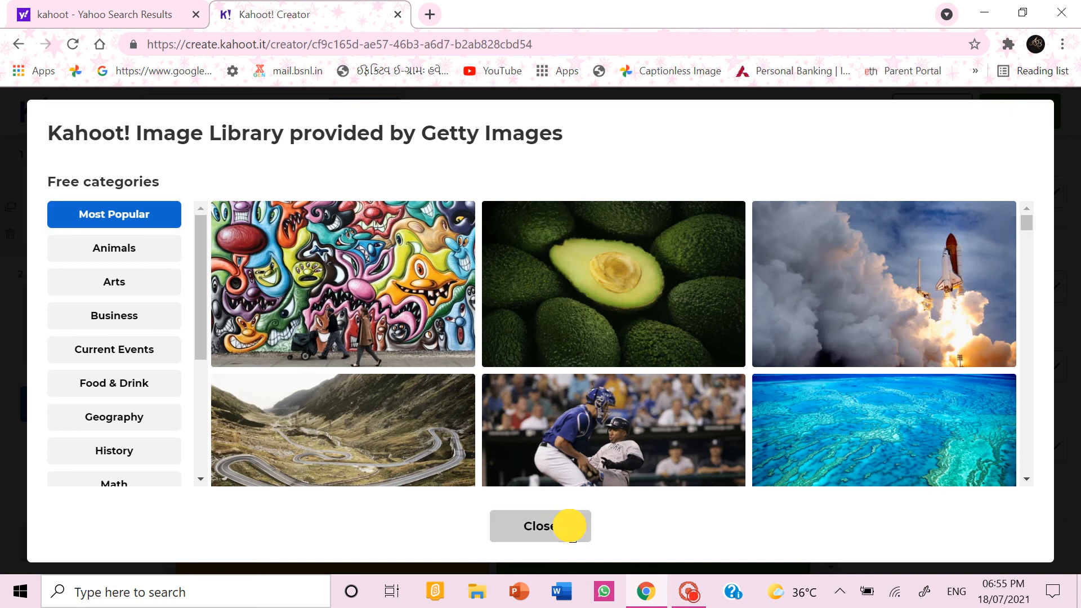
click(541, 526)
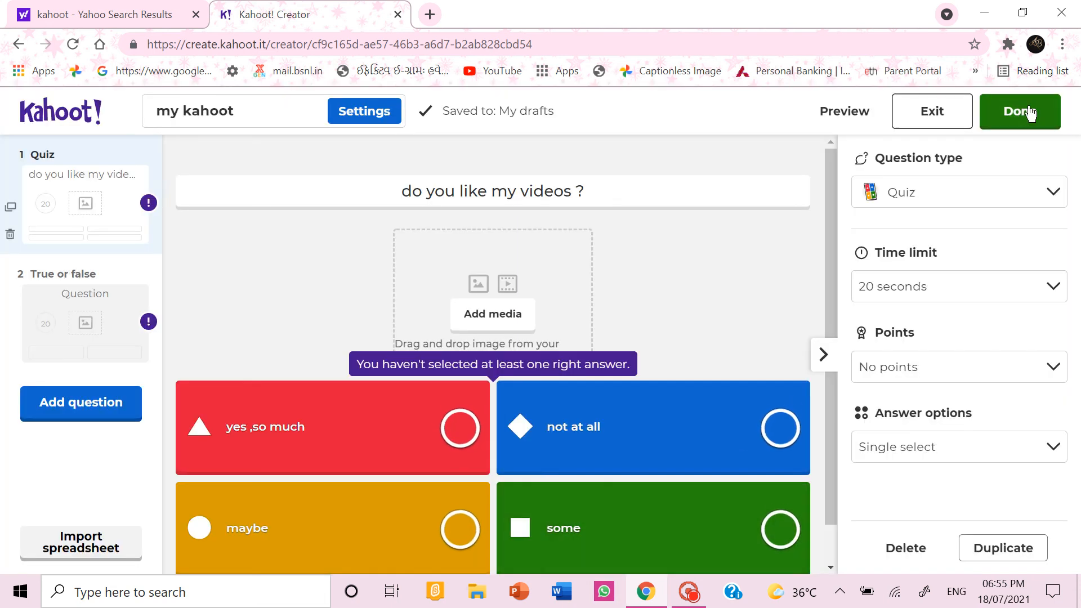
mouse_move(845, 117)
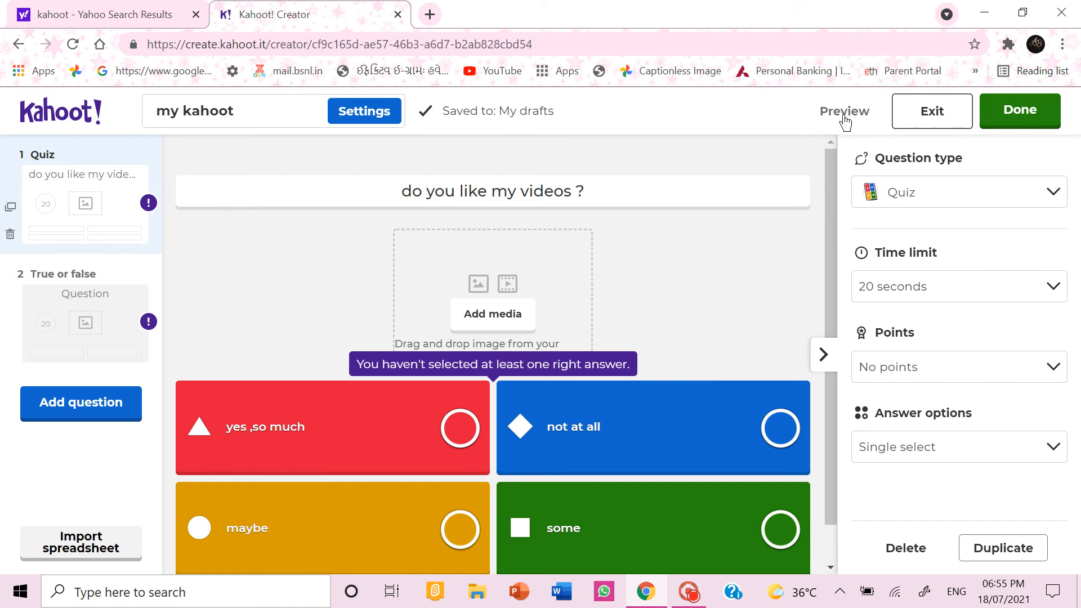
Step: Preview the draft kahoot through both questions, then exit the preview
click(844, 111)
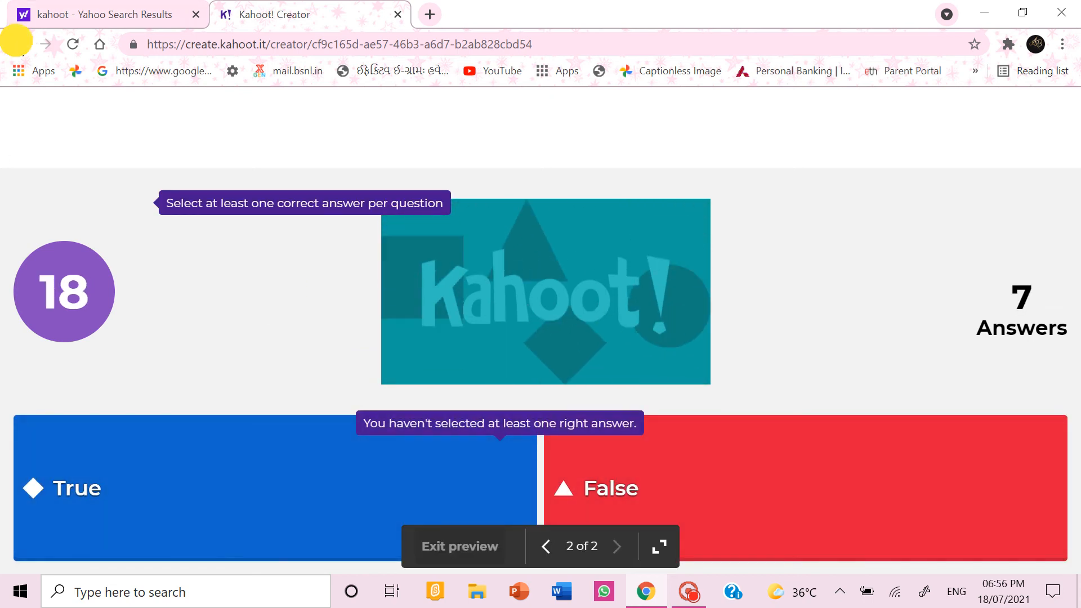
click(459, 546)
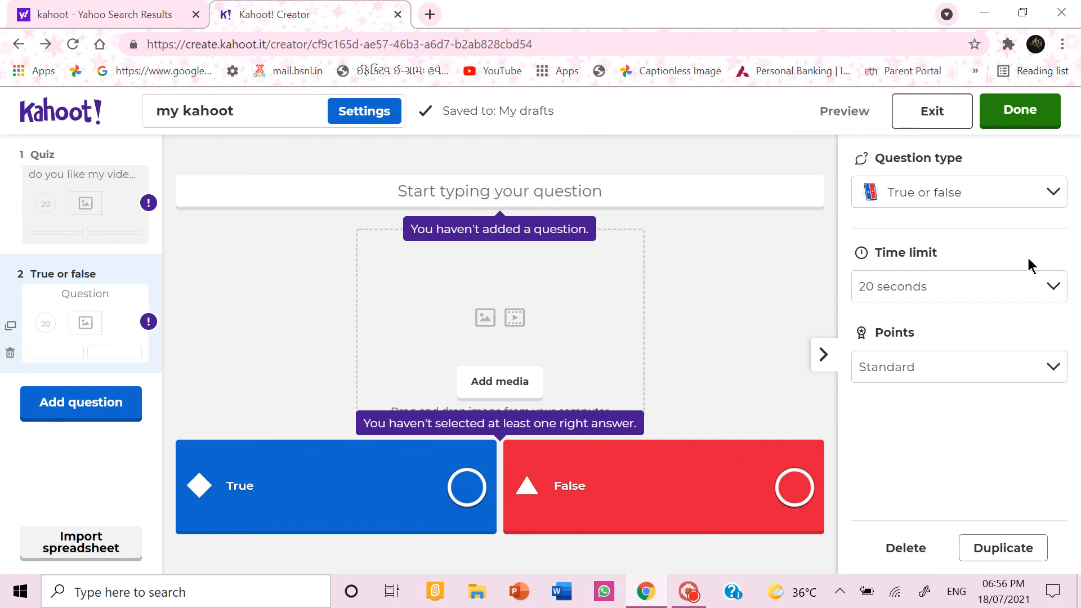
Step: Finish editing and keep 'my kahoot' as a 2-question draft
click(1019, 110)
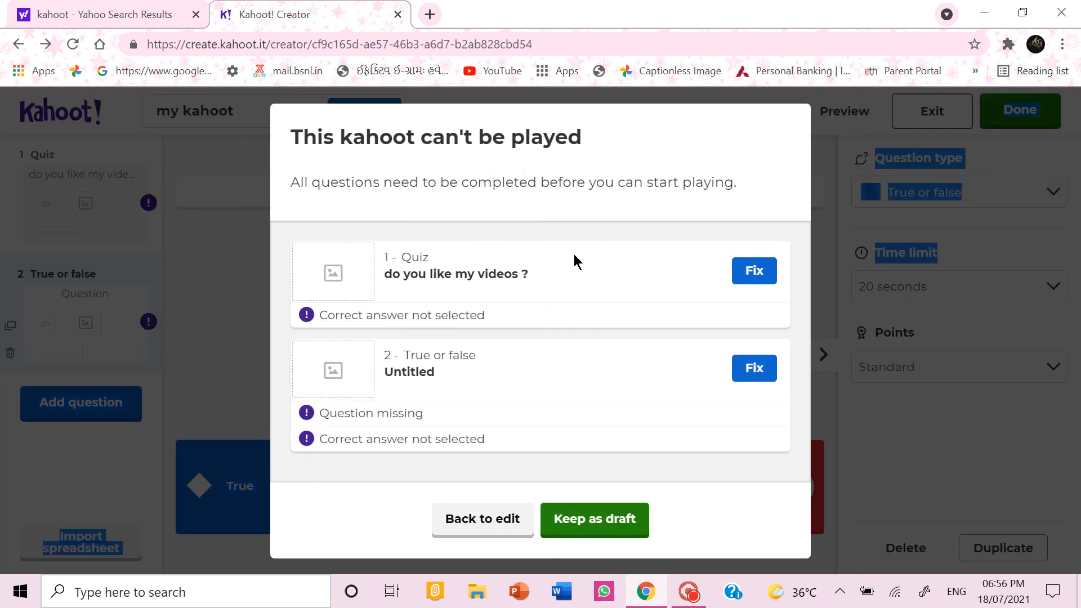
mouse_move(482, 520)
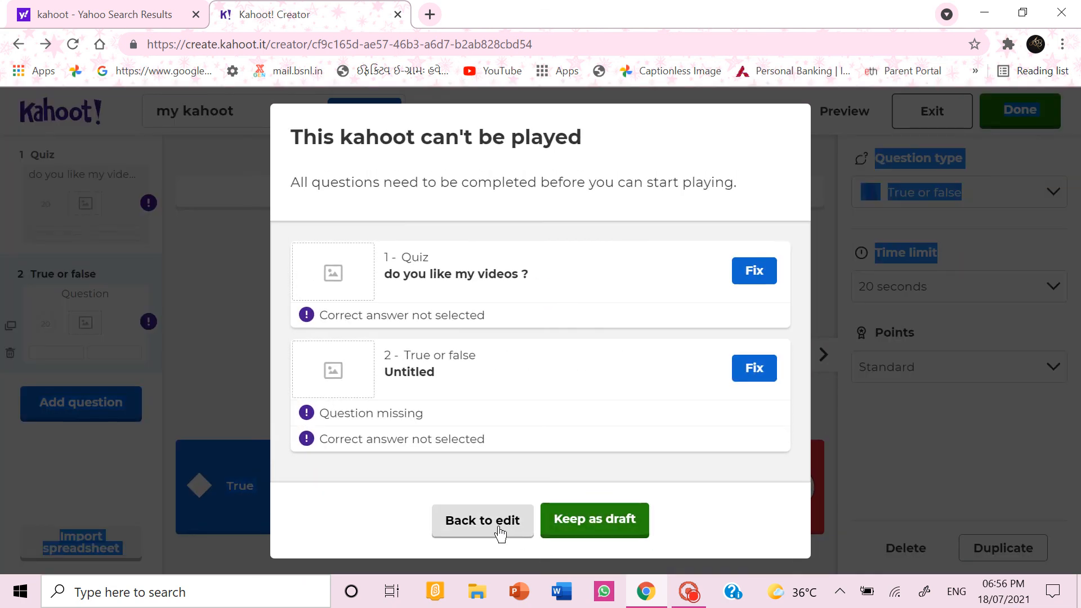
click(593, 520)
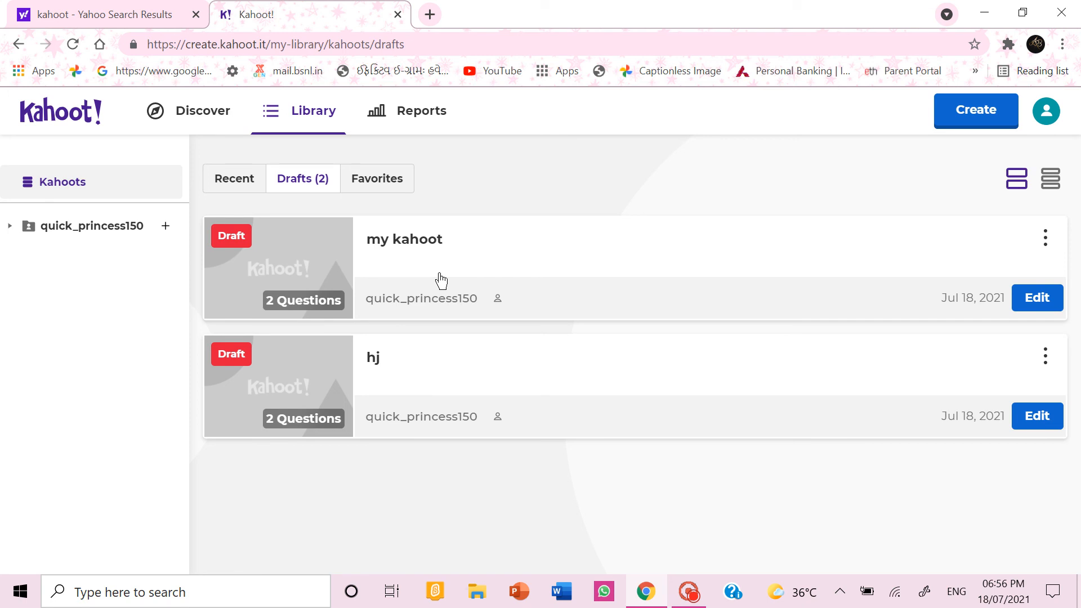
Step: Show the Recent library list and choose Play on AFTER THE FALL OF THE ROME
click(687, 592)
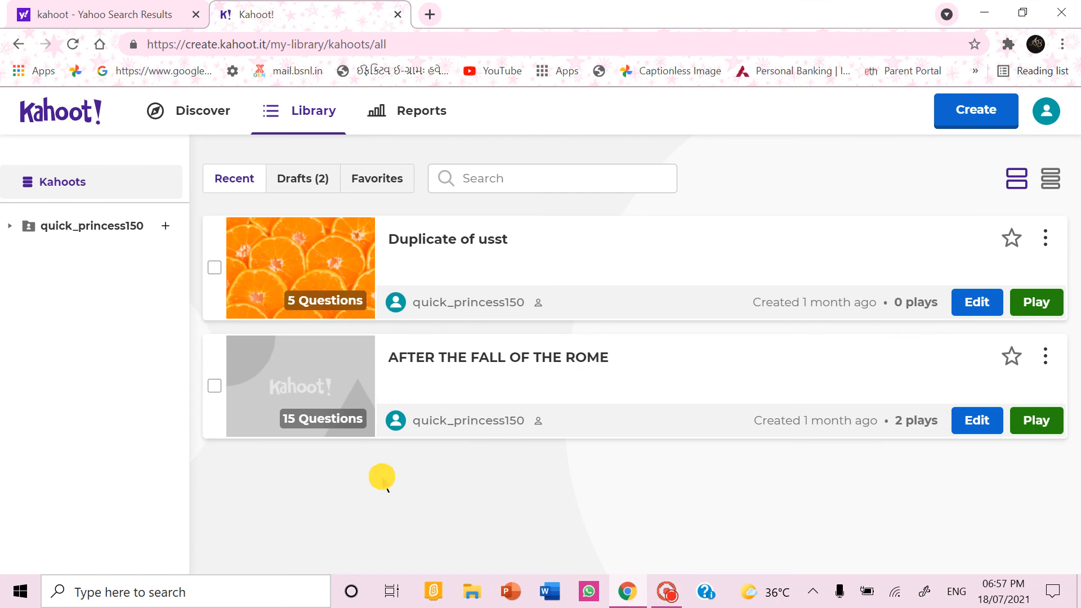
mouse_move(384, 482)
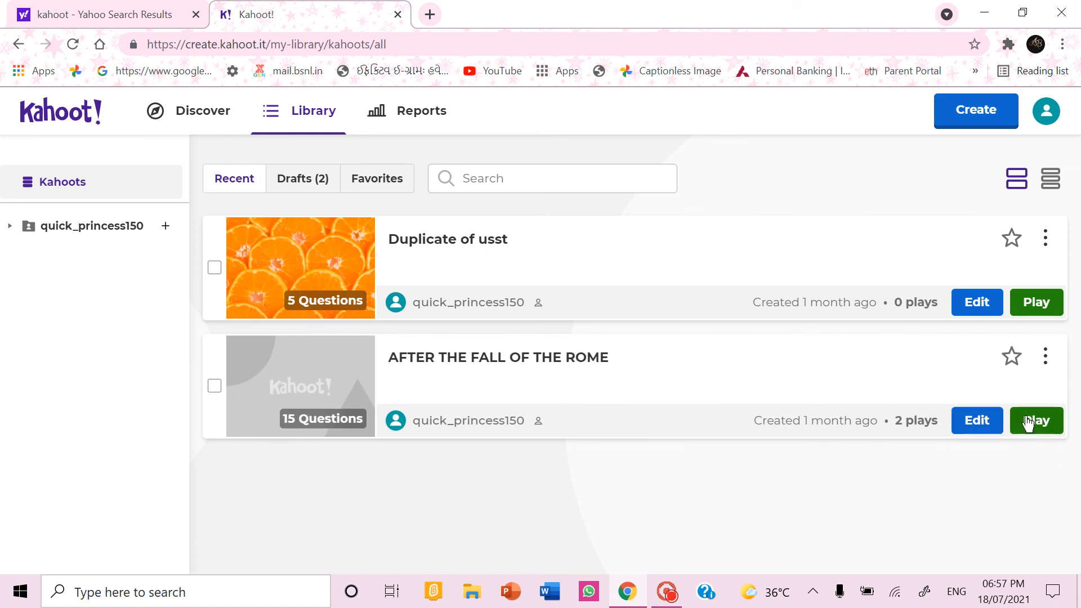
click(1036, 421)
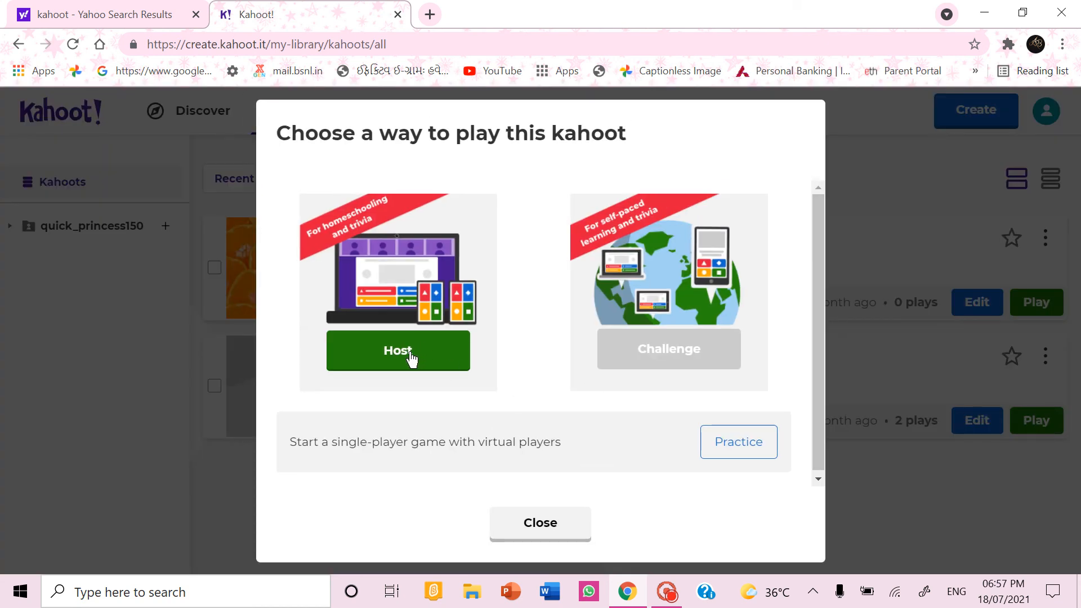
mouse_move(429, 124)
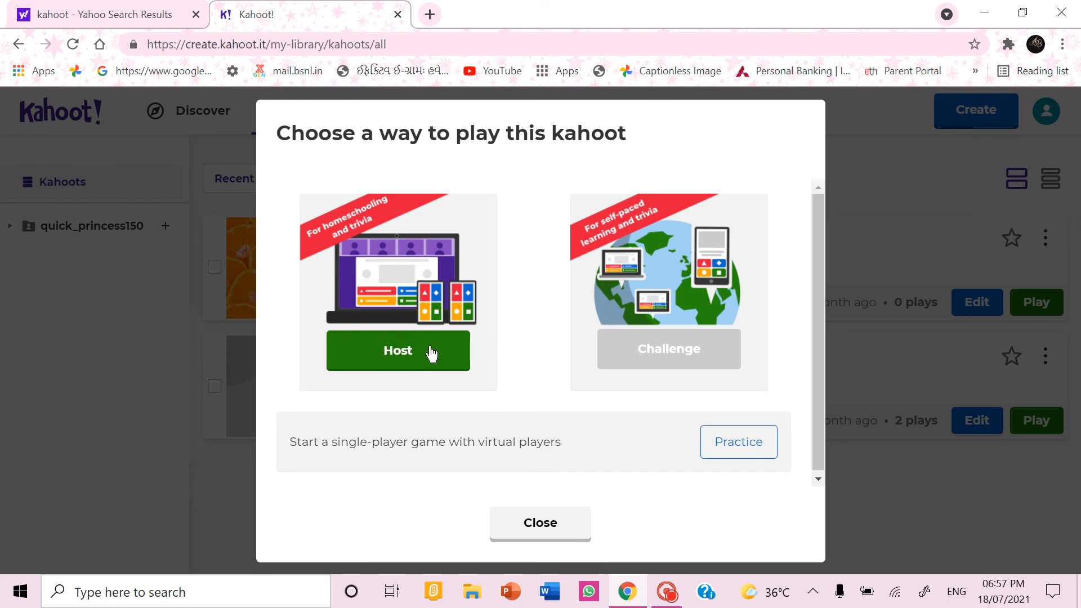
Step: Host AFTER THE FALL OF THE ROME as a live game
click(397, 350)
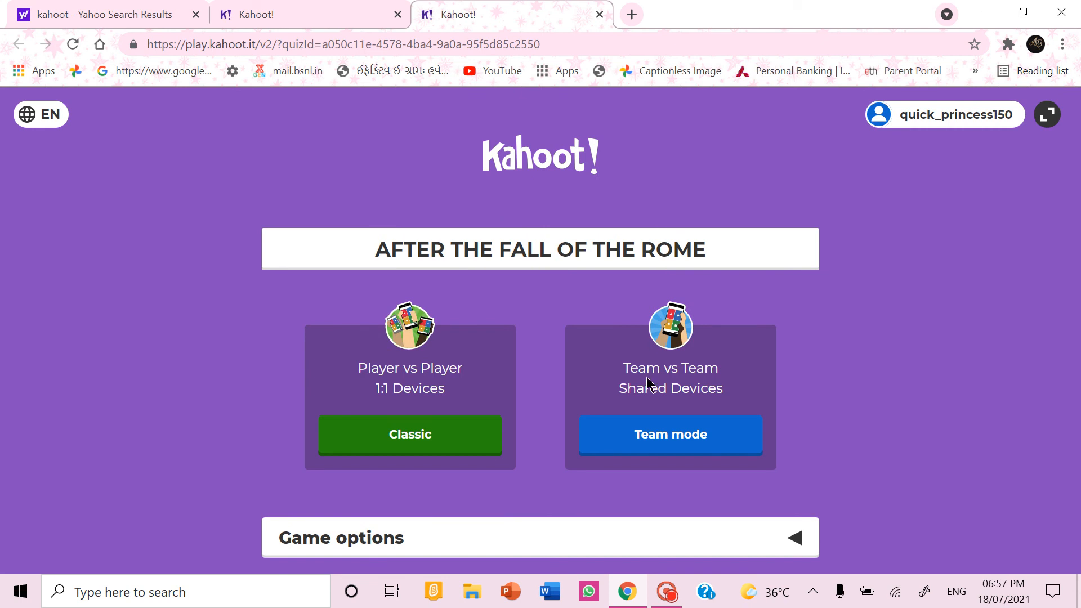
mouse_move(627, 270)
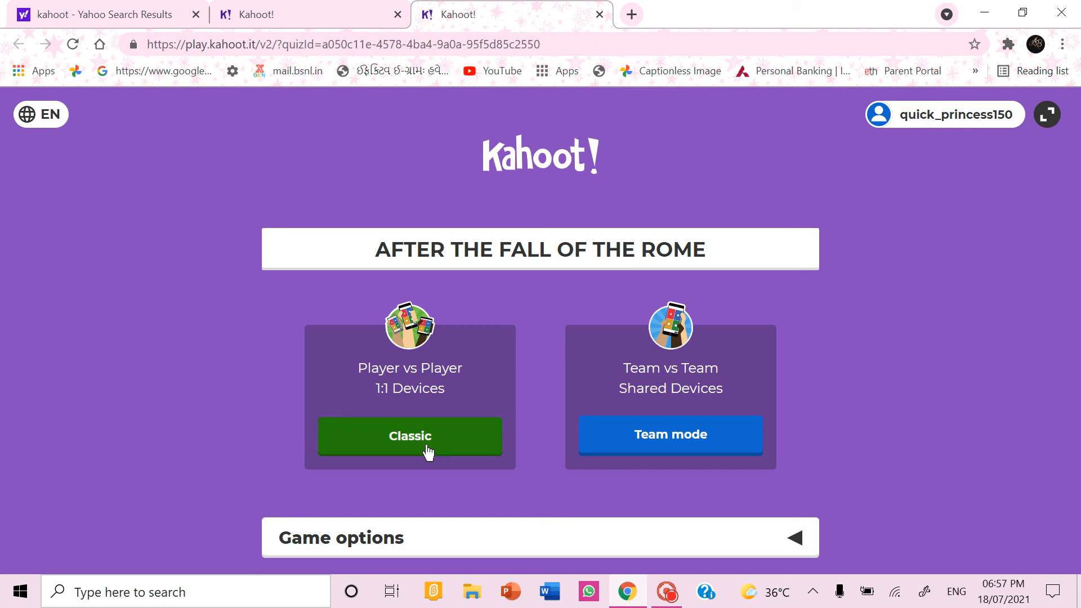
mouse_move(807, 413)
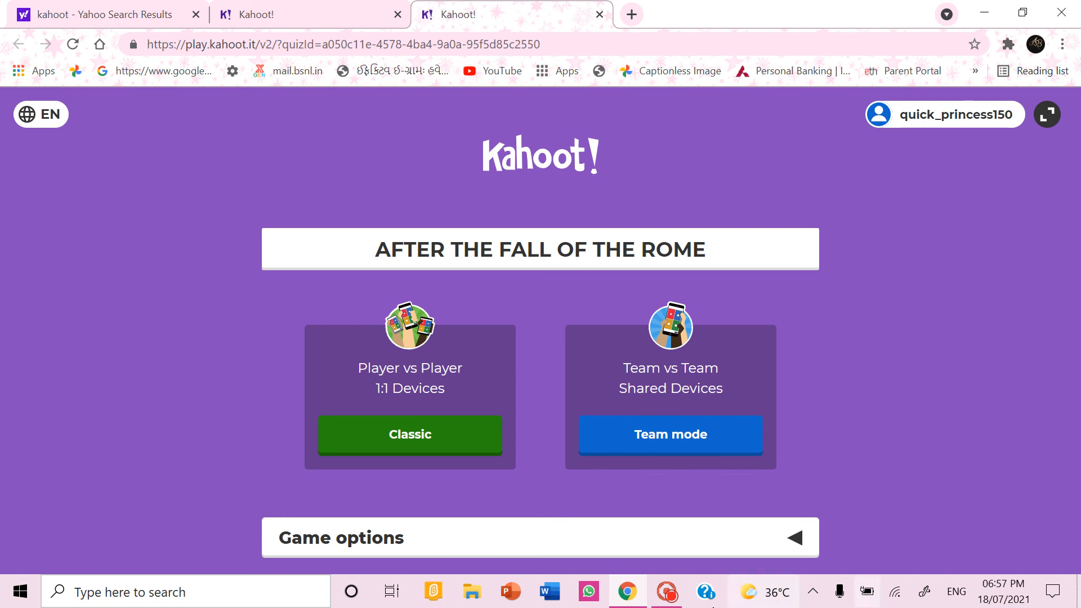
Step: Expand Game options, toggling 'Show question and answers on players' devices' on then off
click(540, 538)
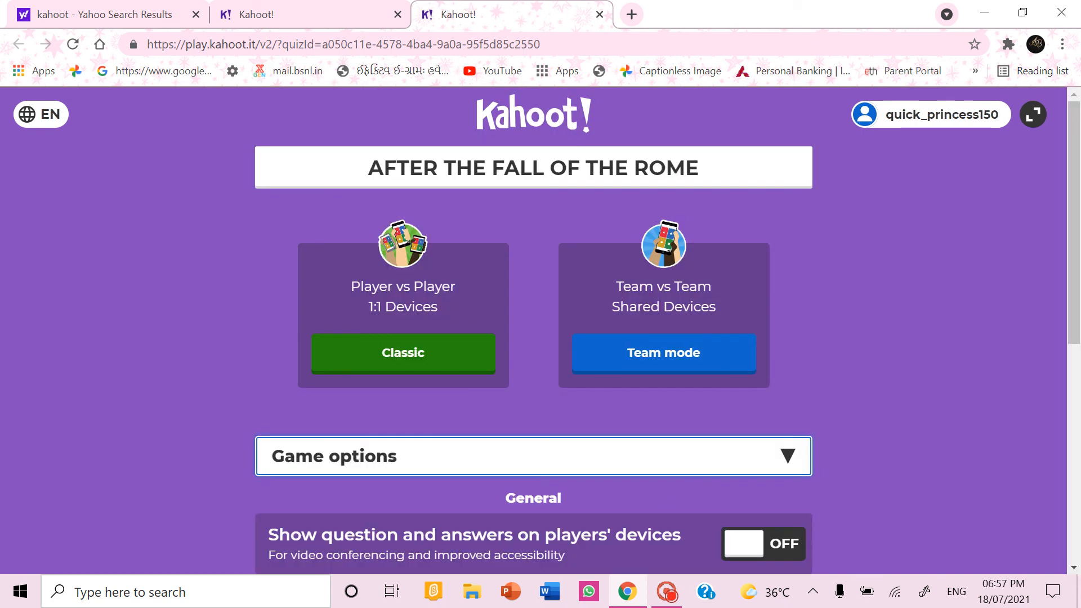
scroll(down, 3)
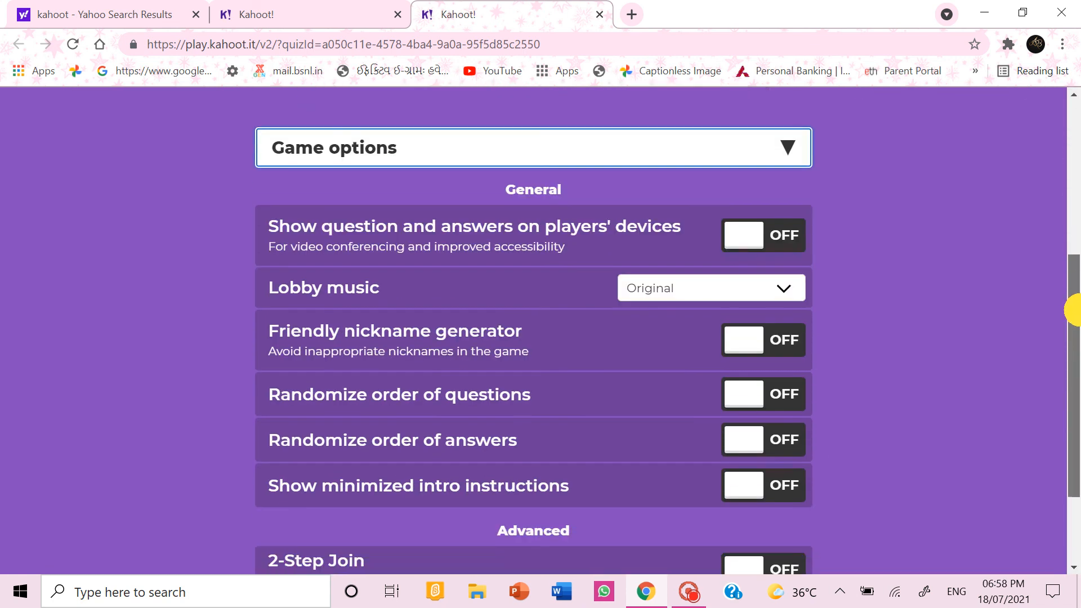
scroll(down, 3)
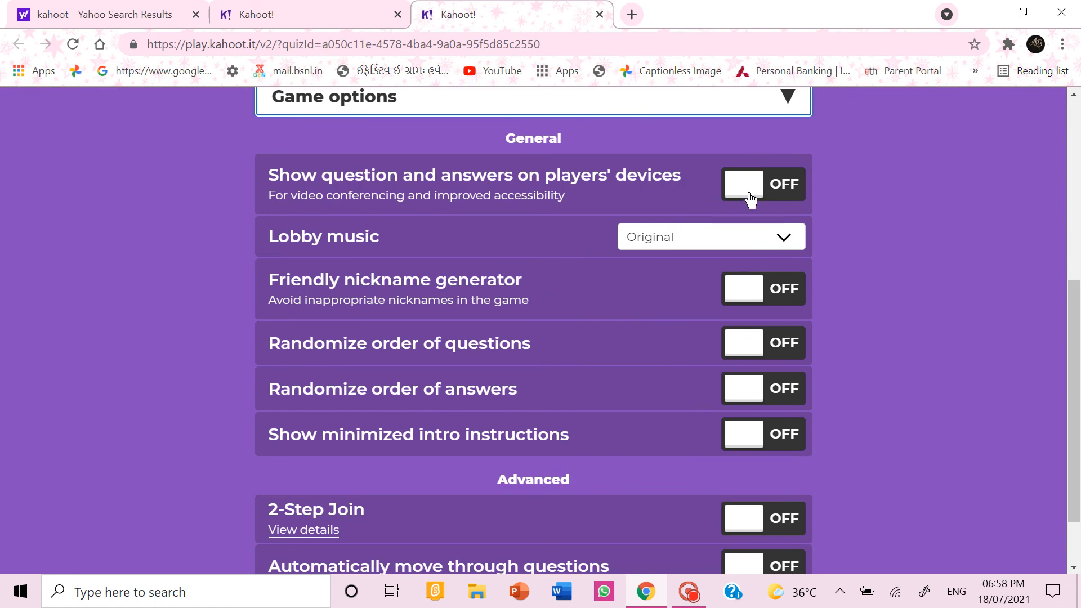
click(762, 184)
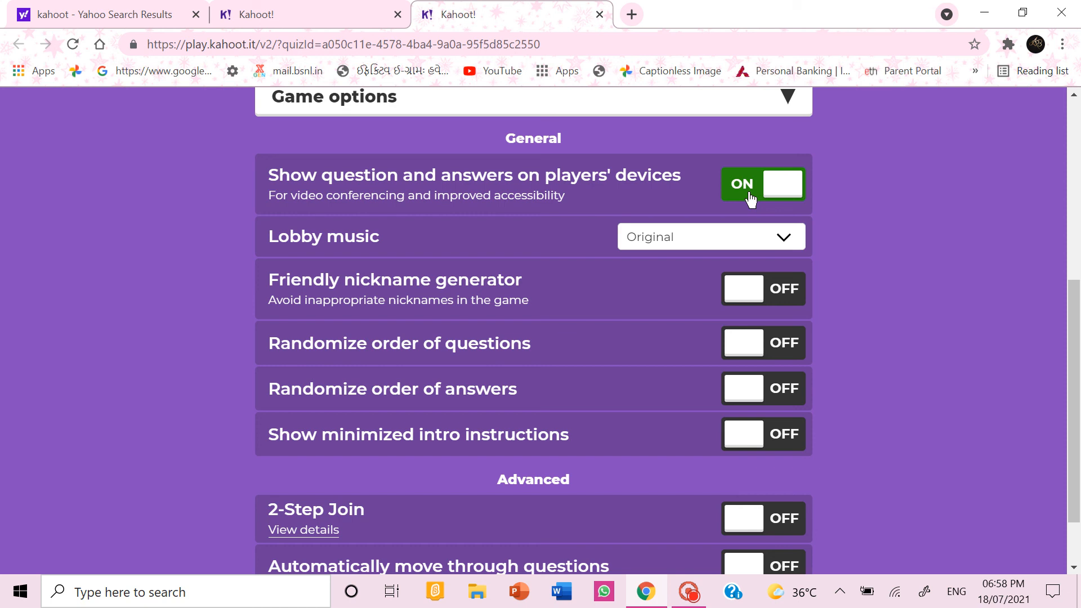
click(762, 184)
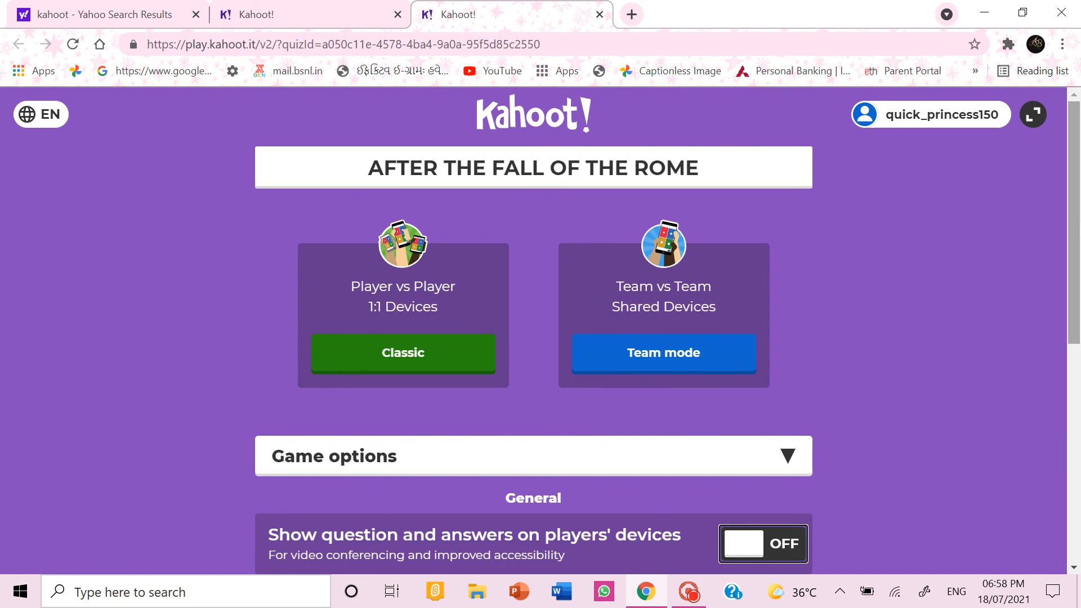
scroll(down, 3)
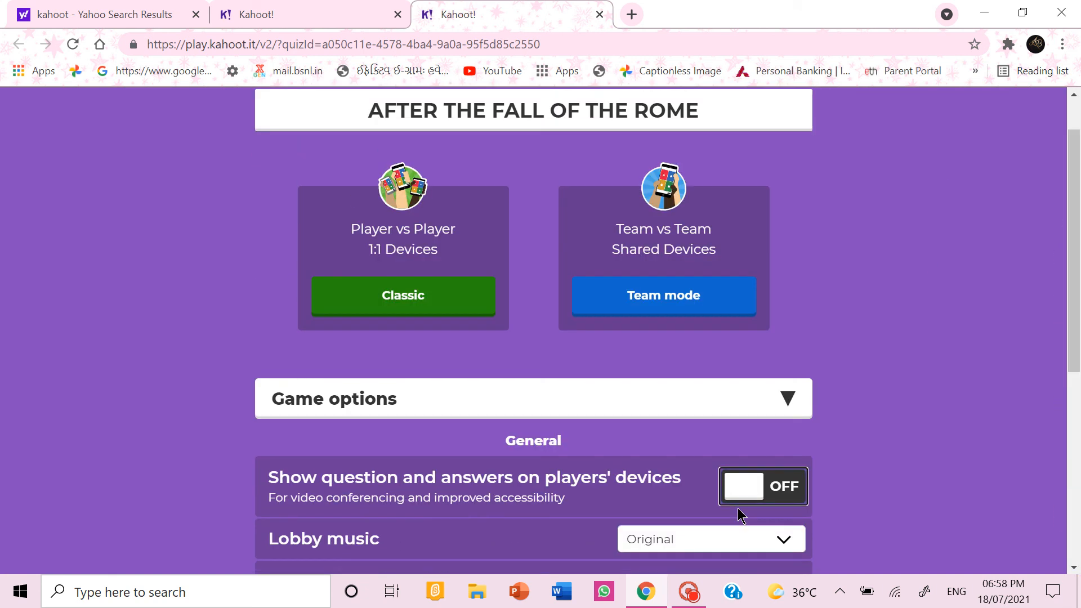
click(402, 295)
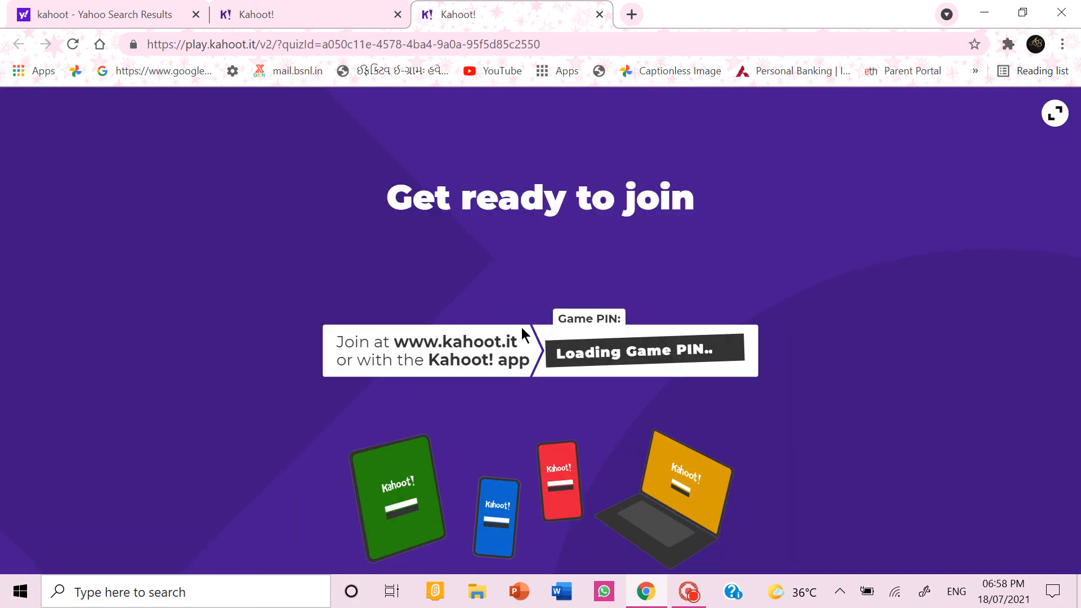
mouse_move(428, 243)
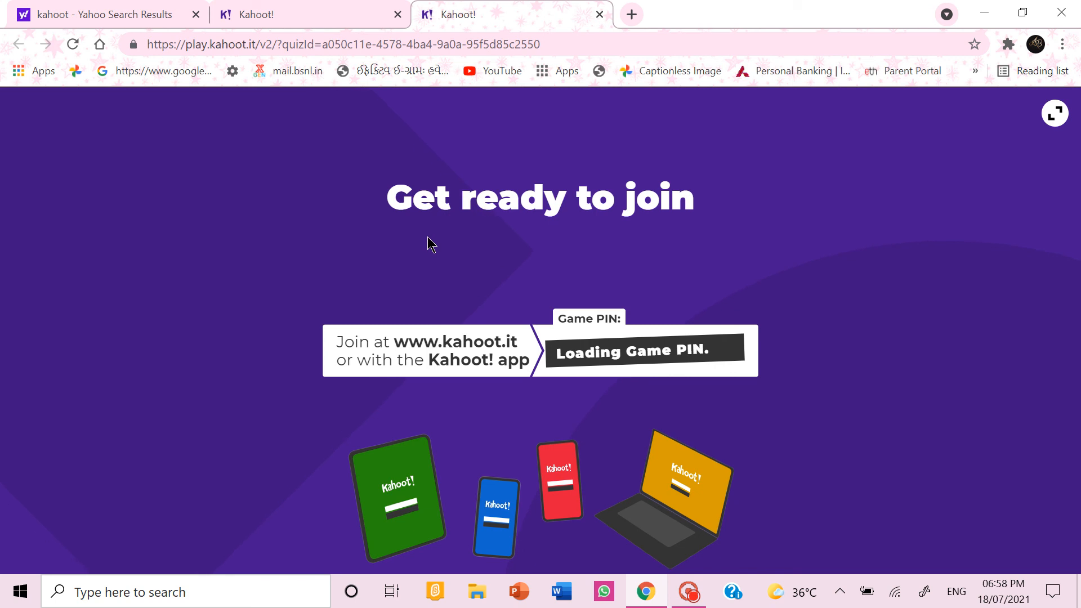
mouse_move(602, 381)
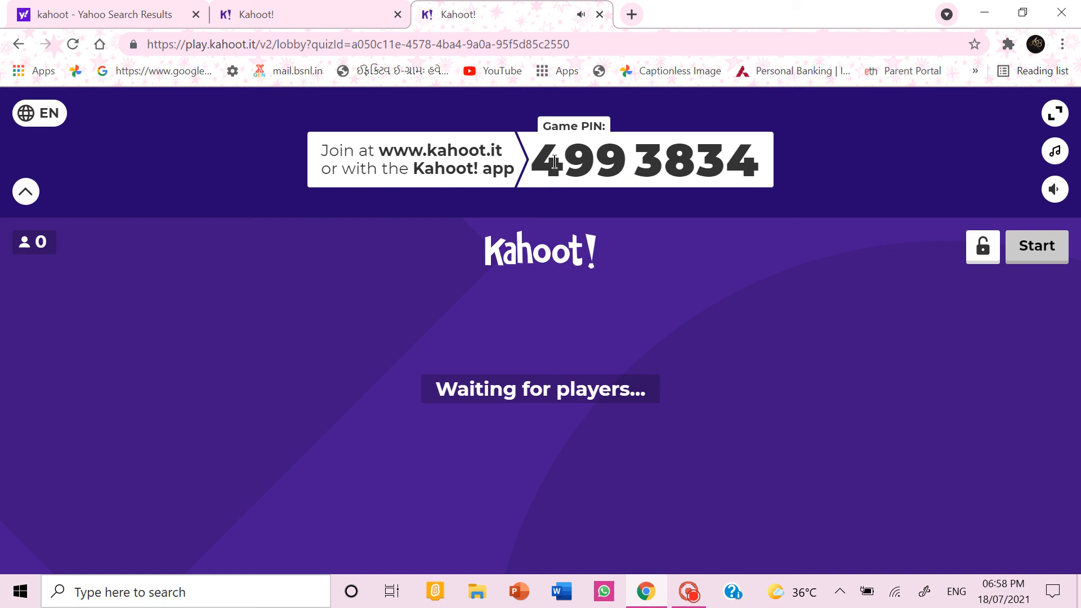
mouse_move(655, 319)
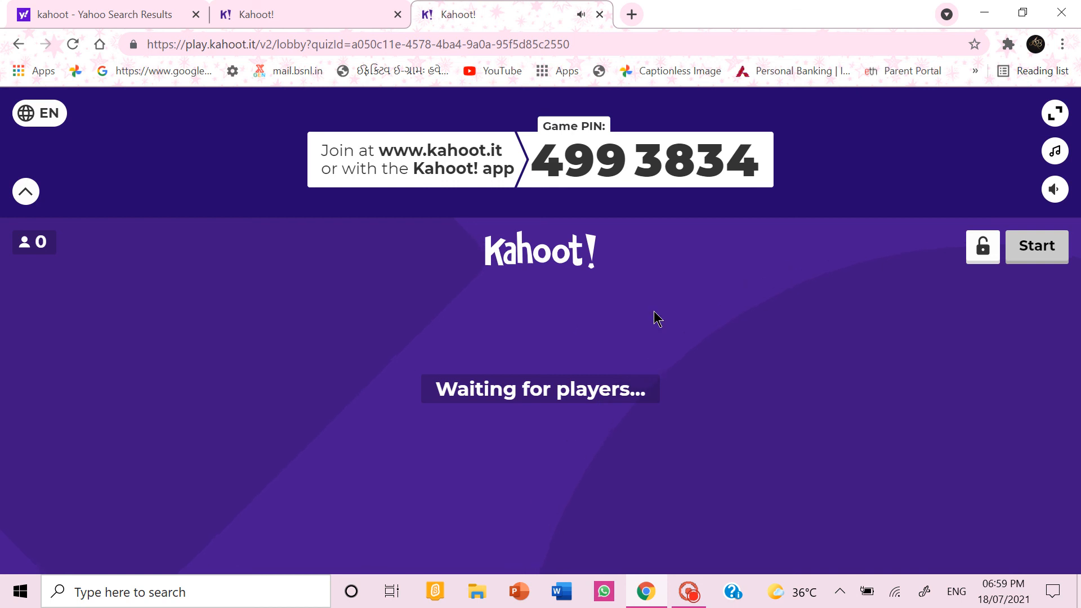
mouse_move(295, 300)
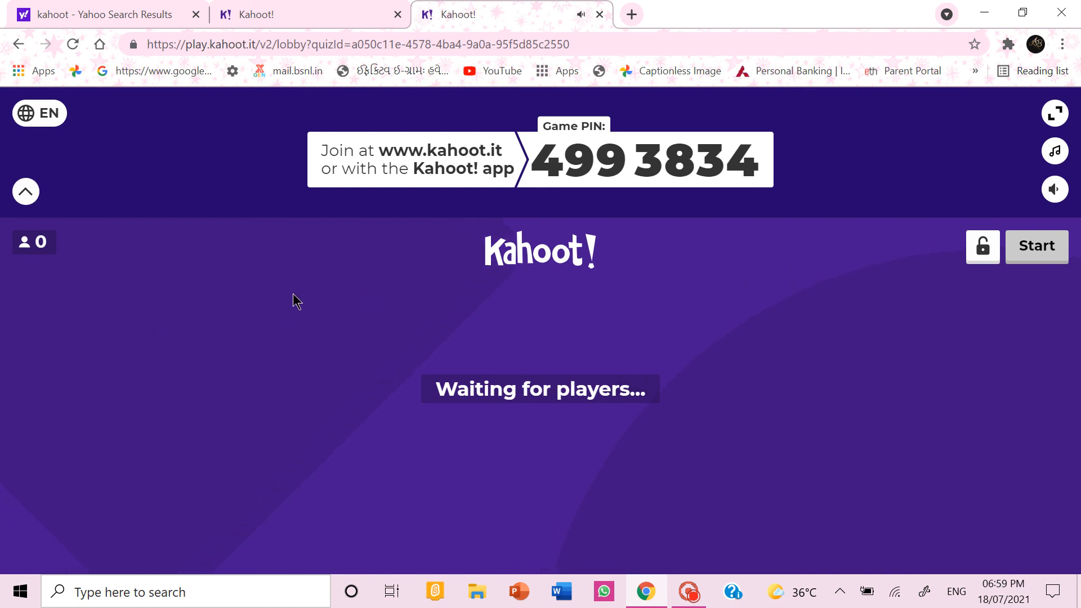
mouse_move(229, 326)
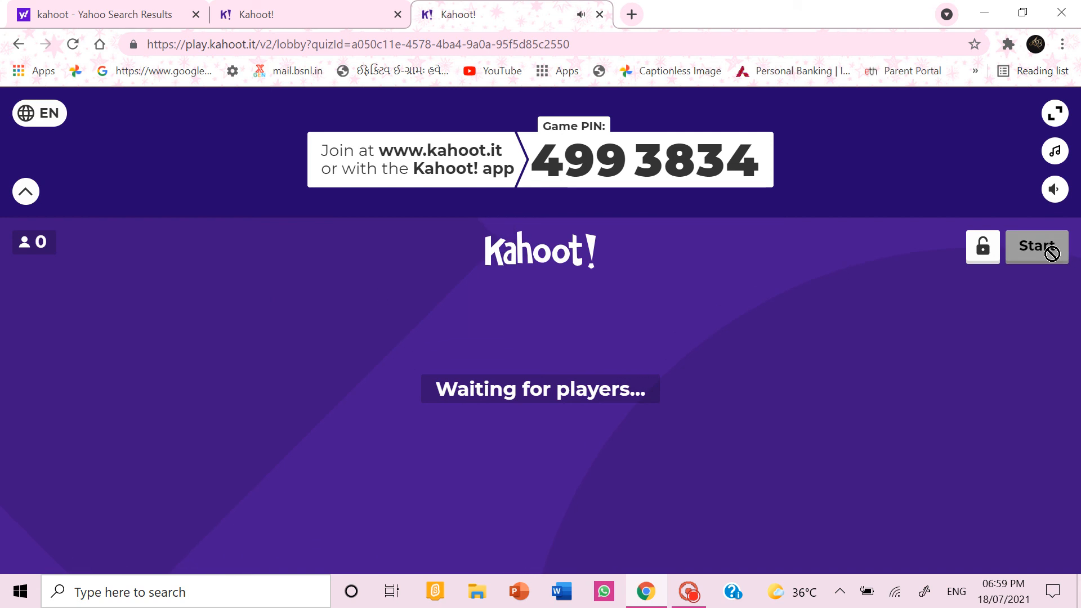
mouse_move(519, 297)
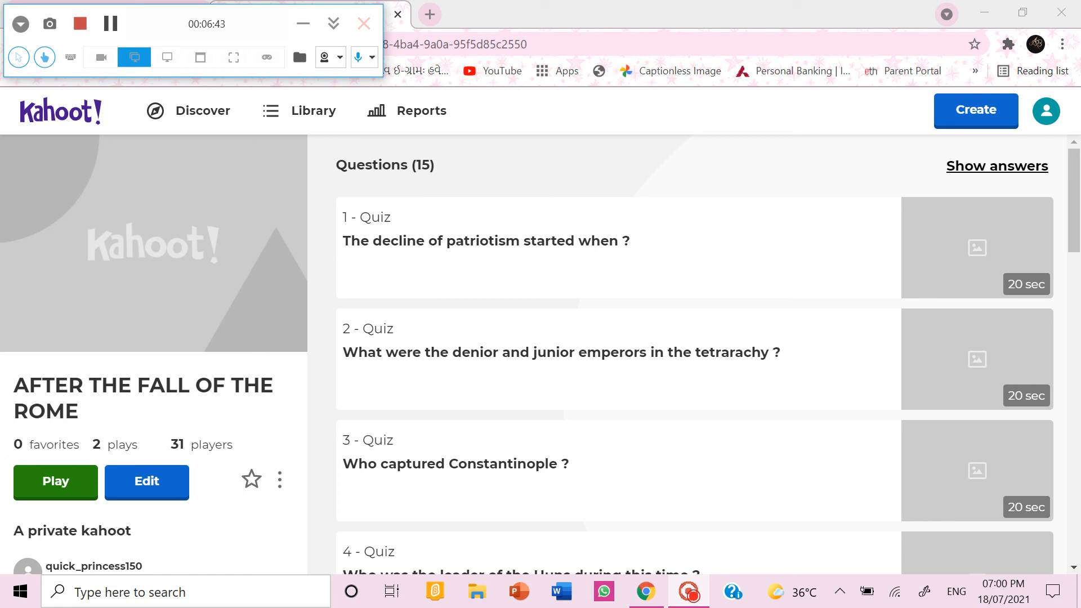
mouse_move(690, 210)
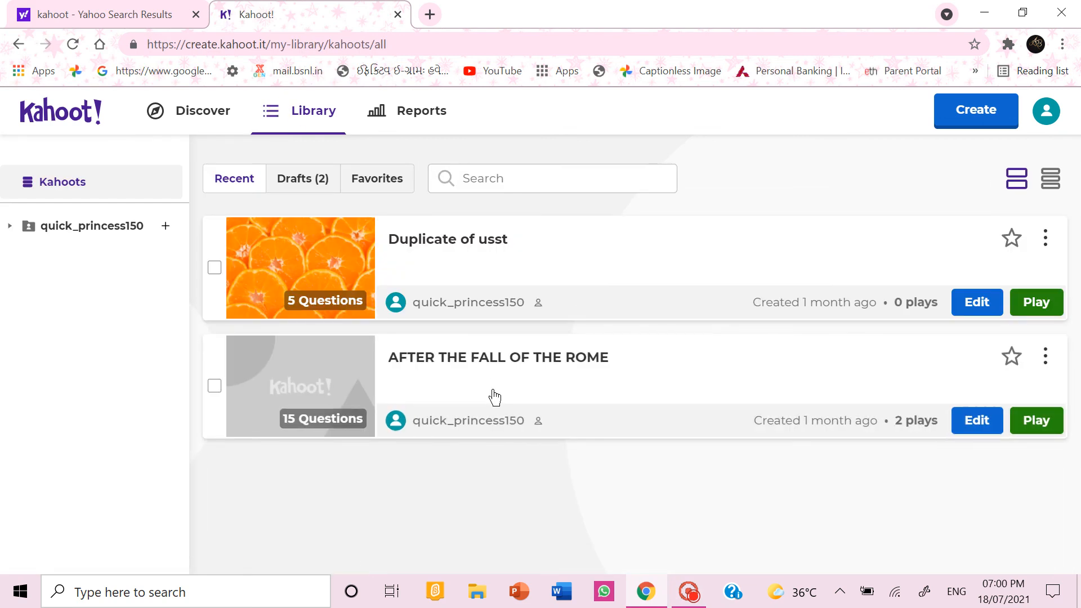
Step: Open the AFTER THE FALL OF THE ROME kahoot details, then go to Reports
click(496, 357)
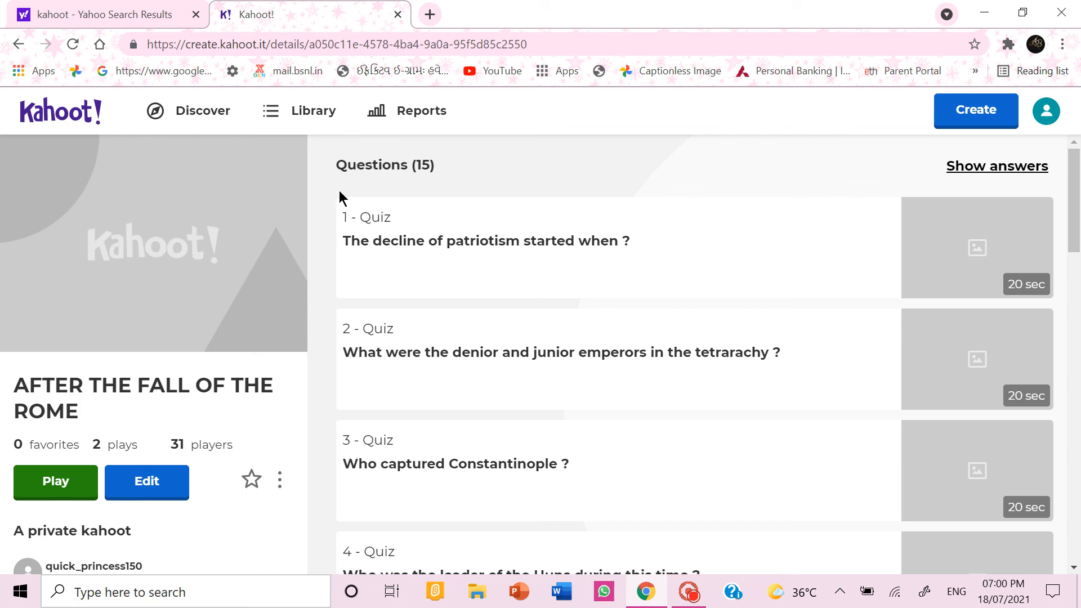
click(406, 111)
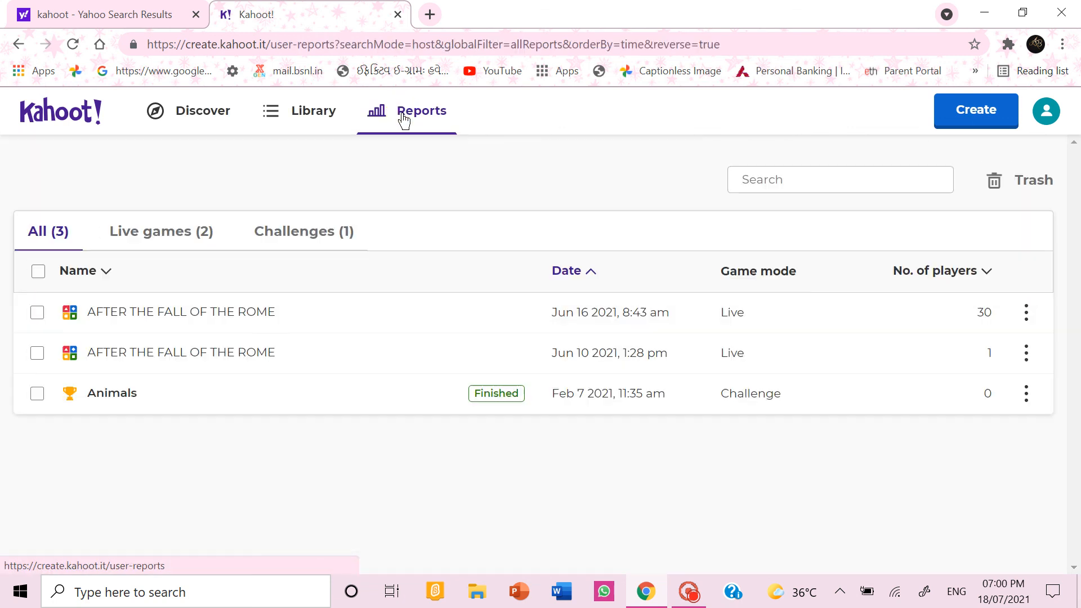
mouse_move(265, 322)
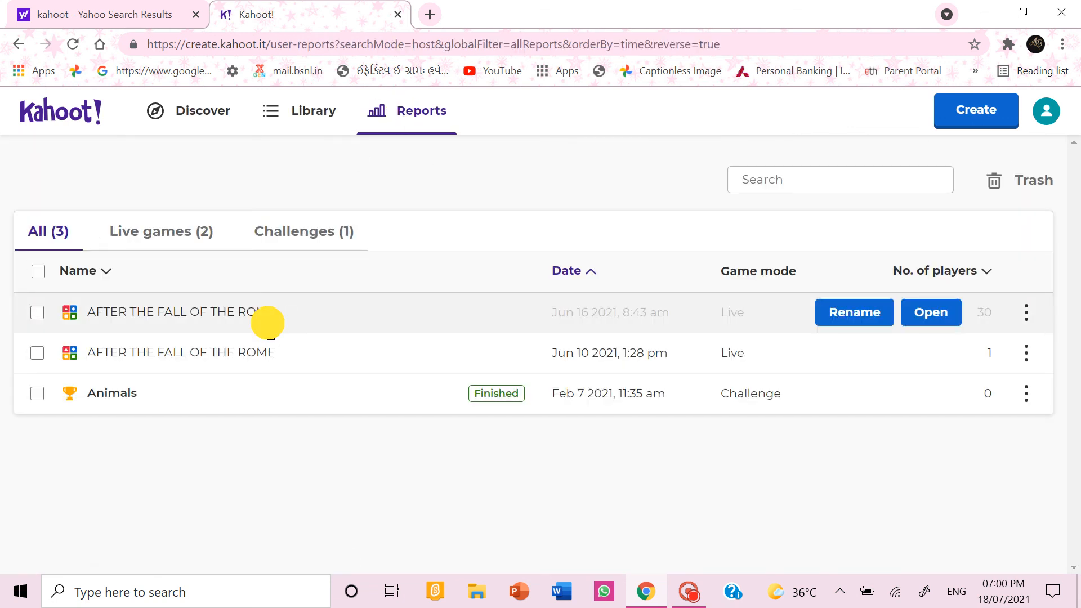
Step: Open the Jun 16 30-player report, view Questions and Players tabs, and open its options
click(930, 313)
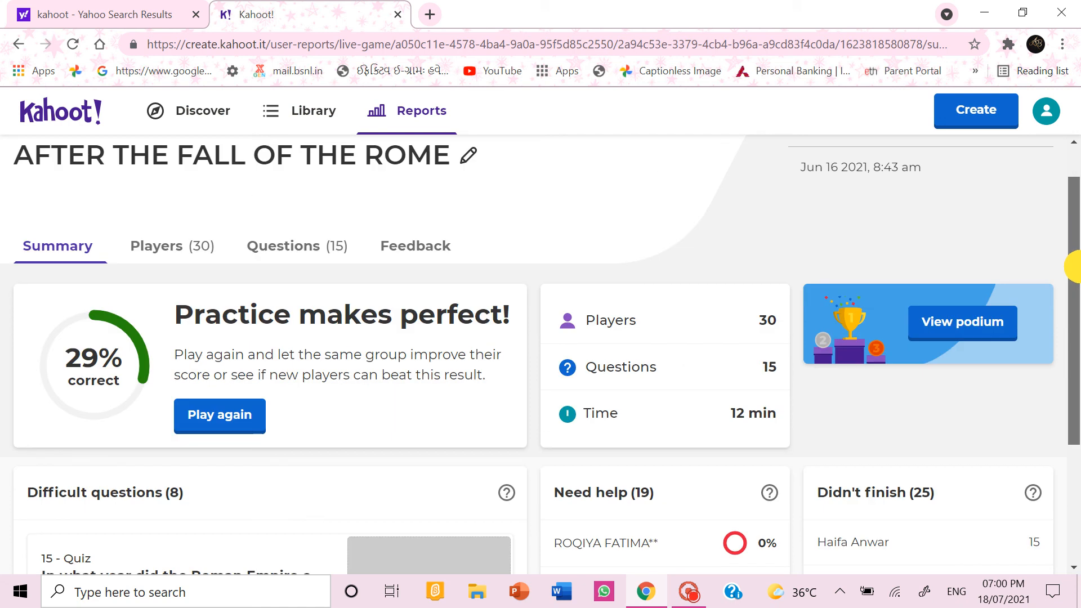
scroll(down, 3)
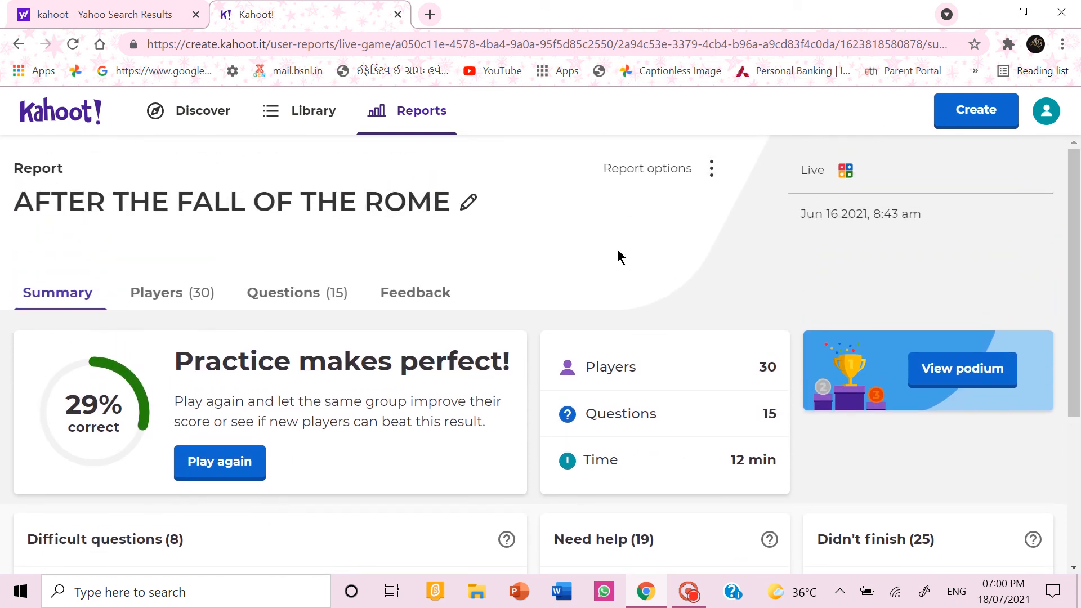
mouse_move(306, 306)
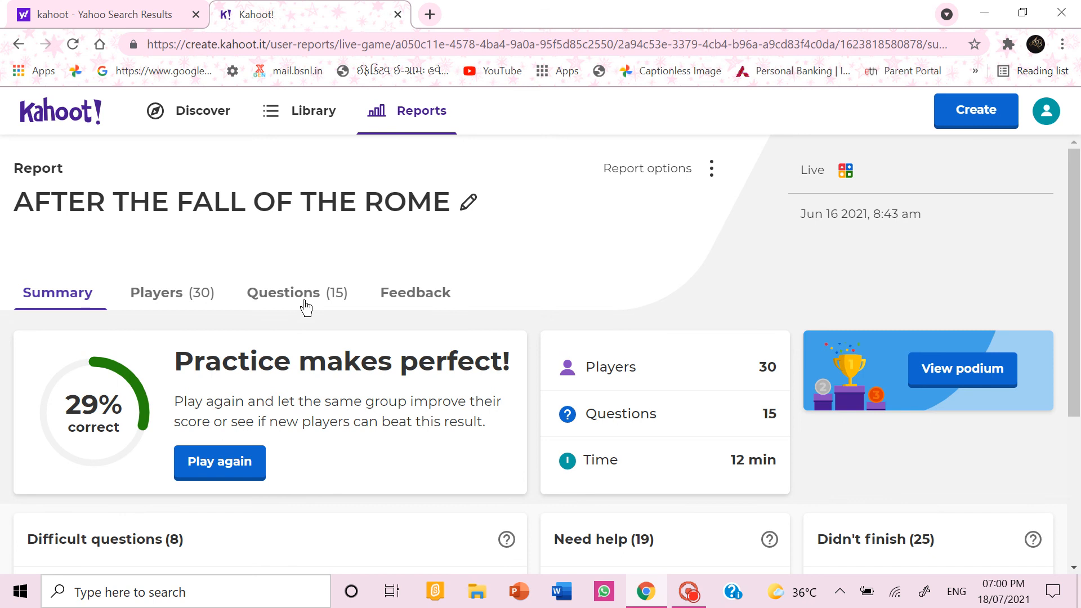
click(283, 293)
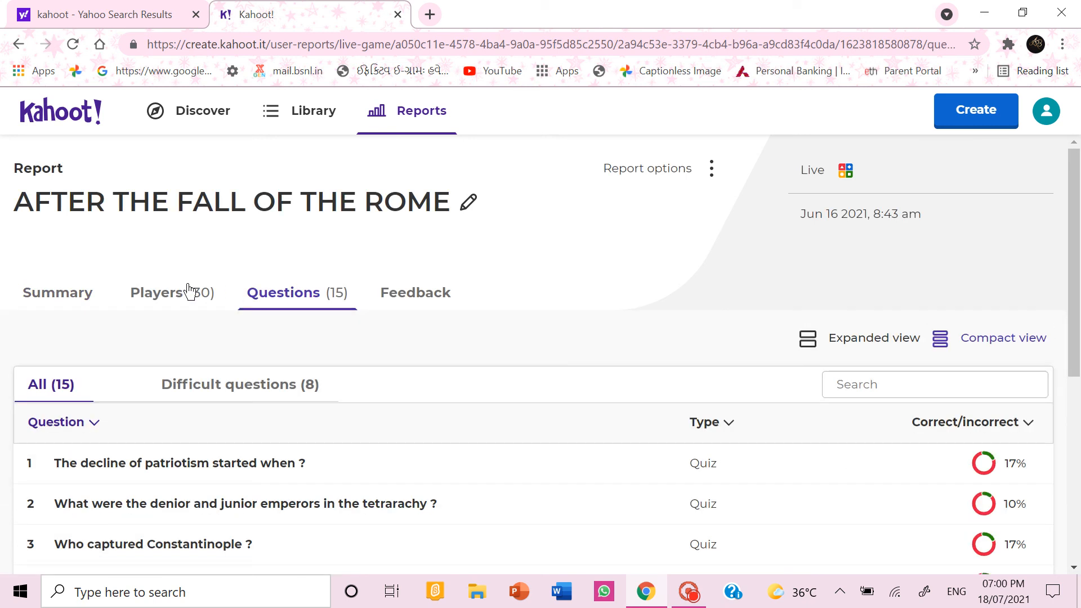
click(171, 292)
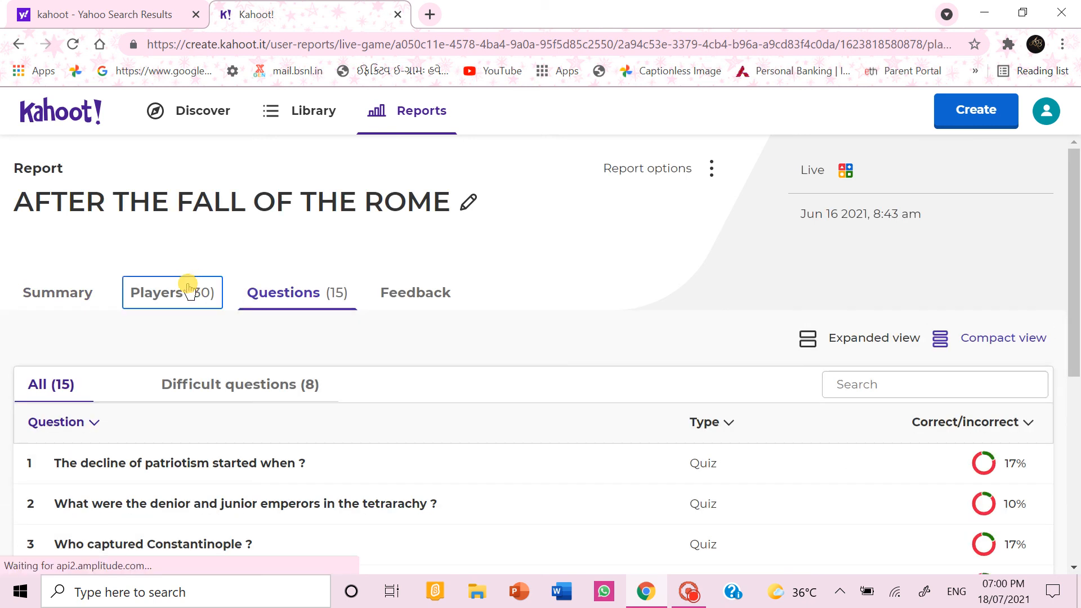
click(172, 292)
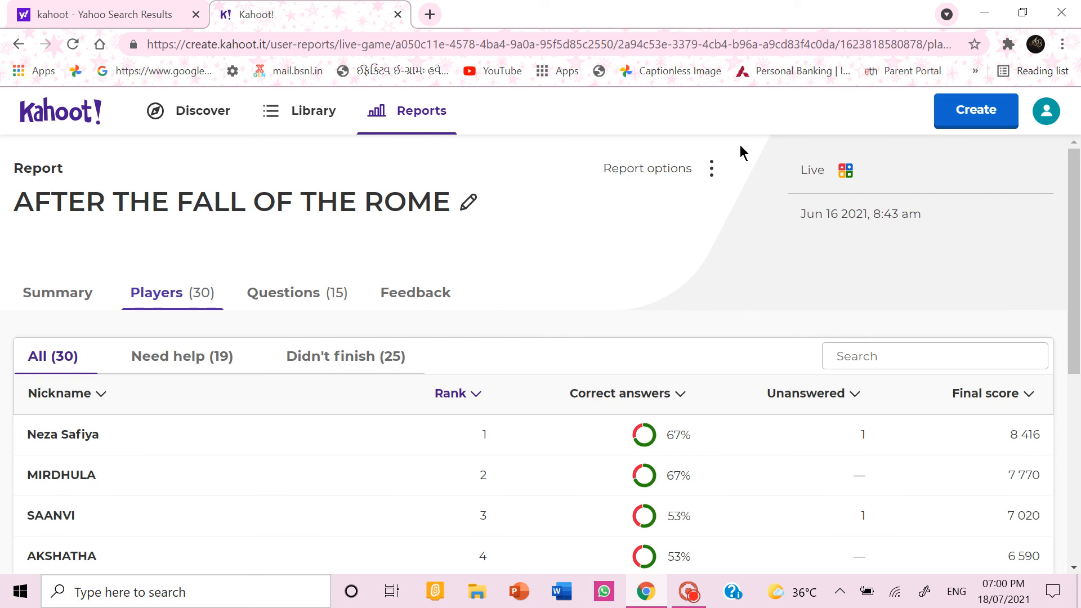
click(711, 168)
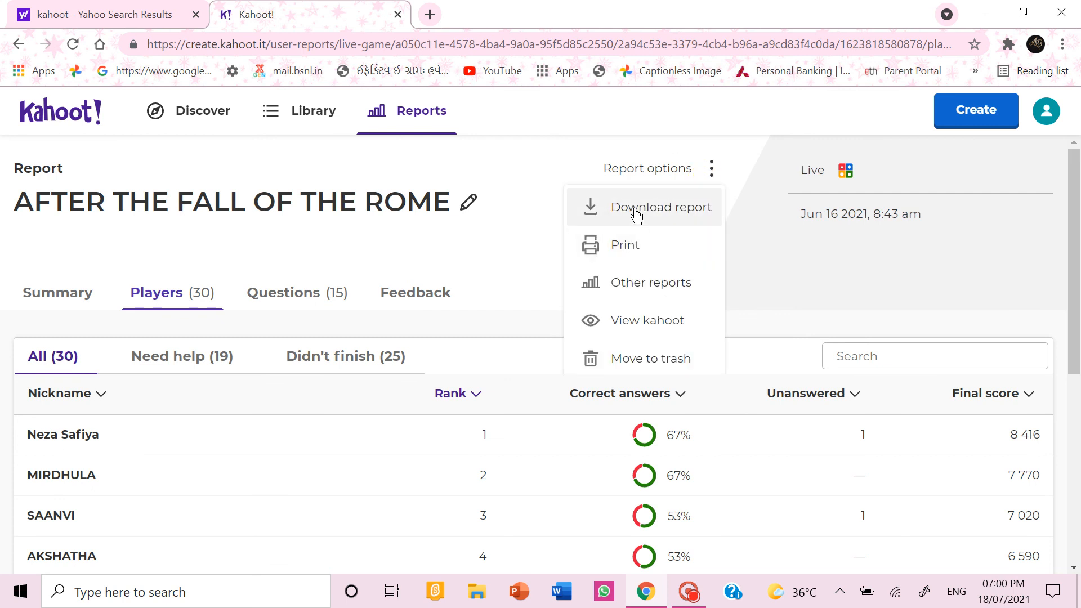
Step: Download the report as an Excel file, return to Summary, and show the top-three podium
click(662, 207)
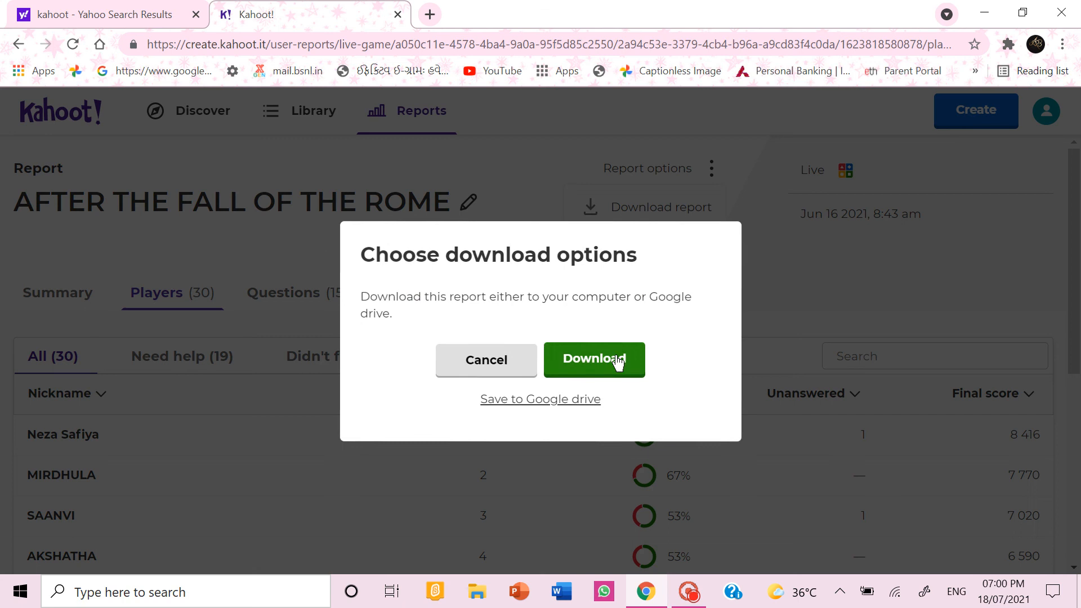
click(594, 359)
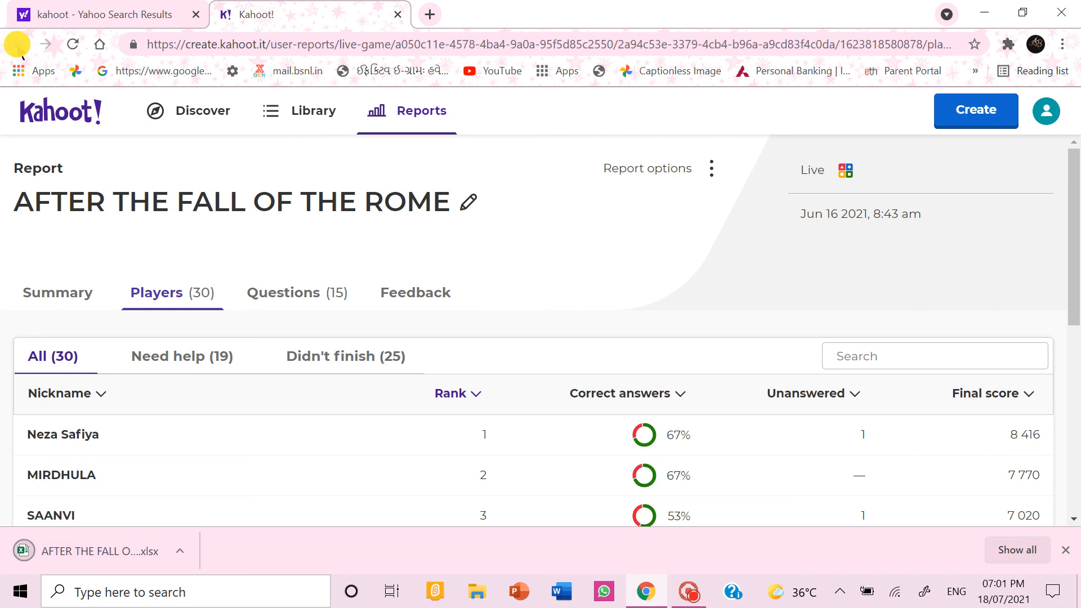
click(297, 293)
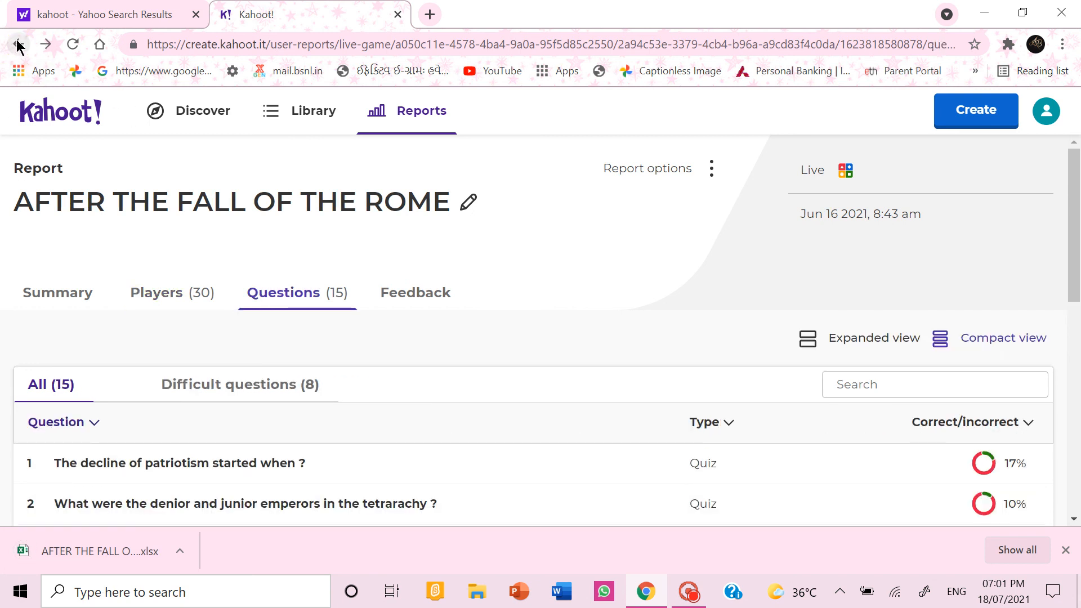
click(58, 292)
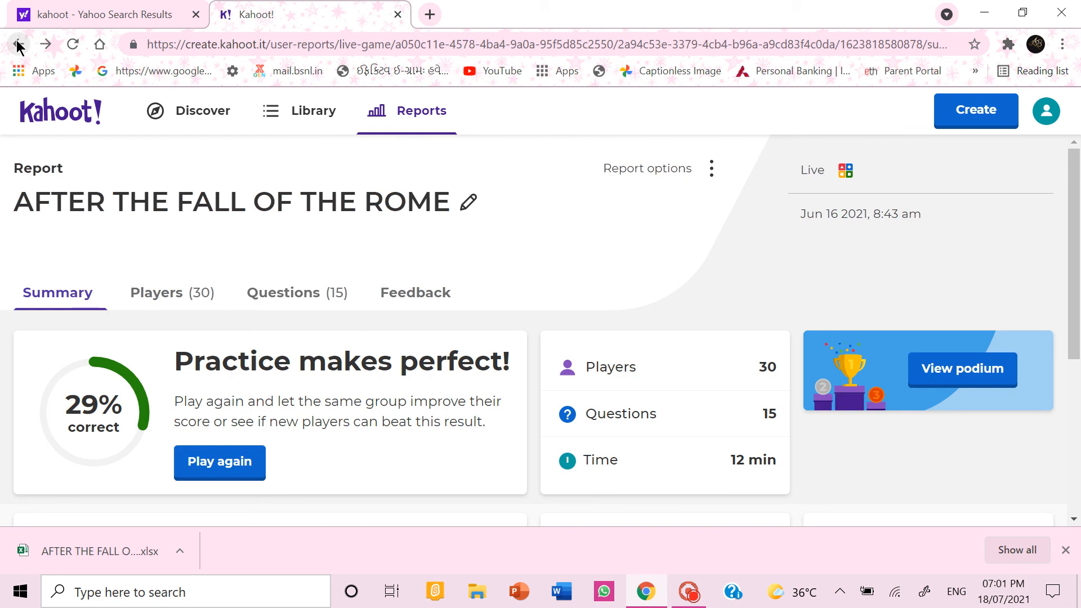
mouse_move(920, 349)
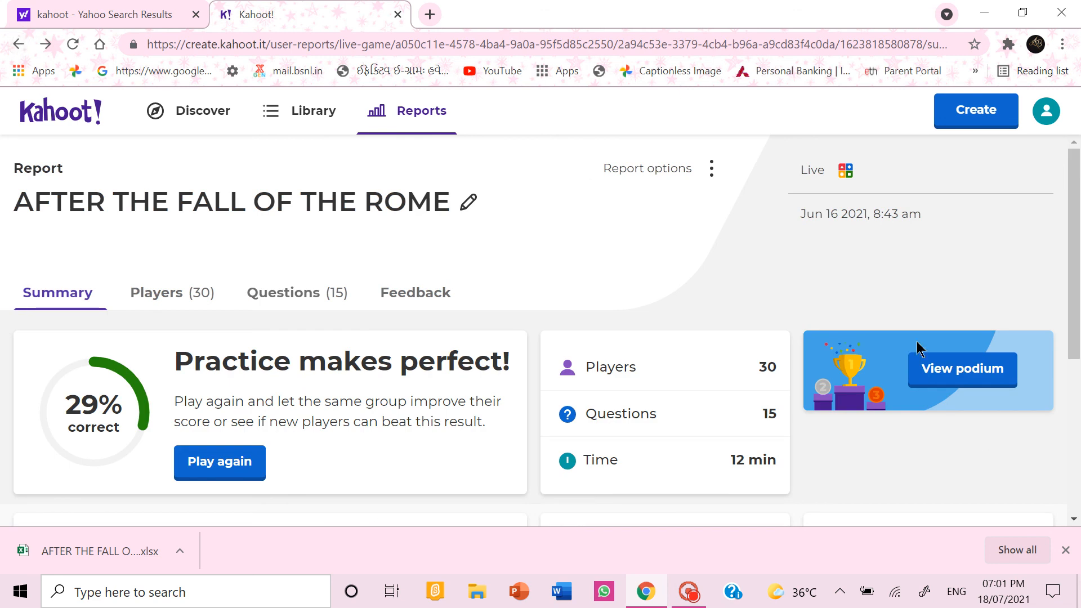
click(961, 369)
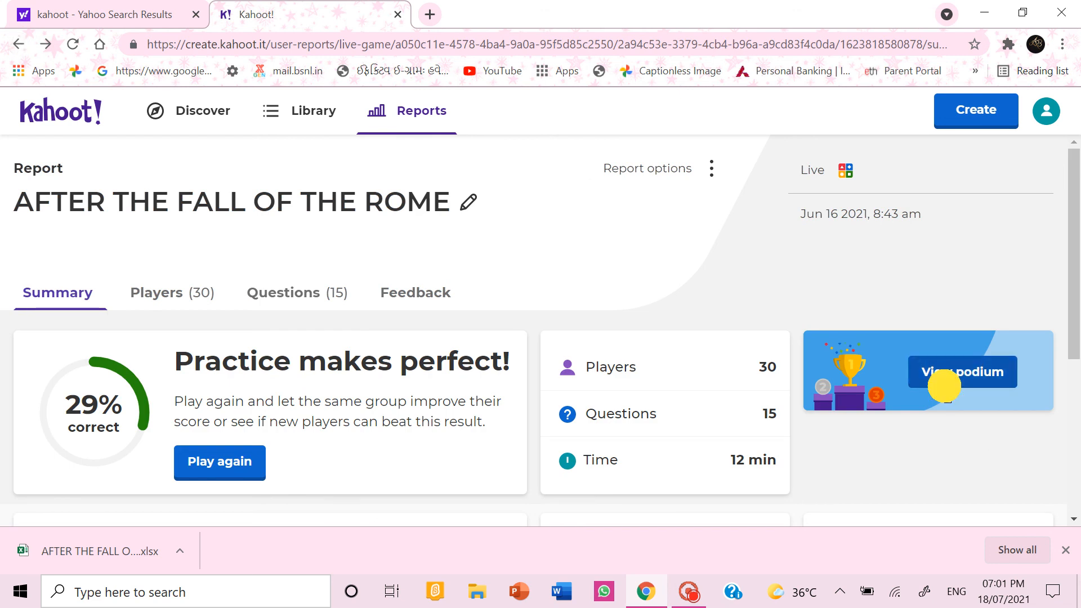
click(962, 372)
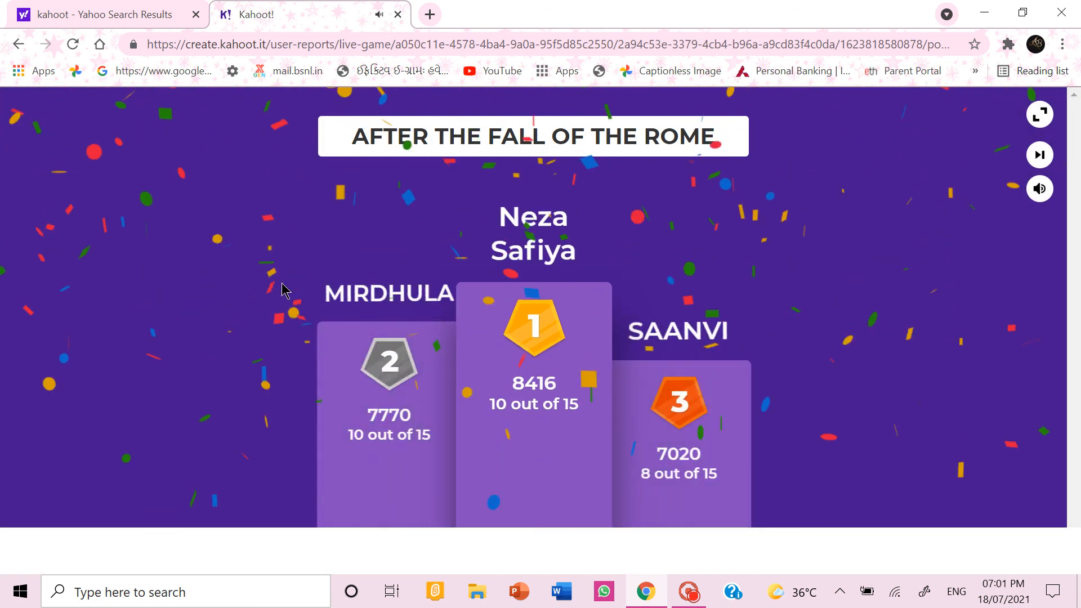
scroll(down, 3)
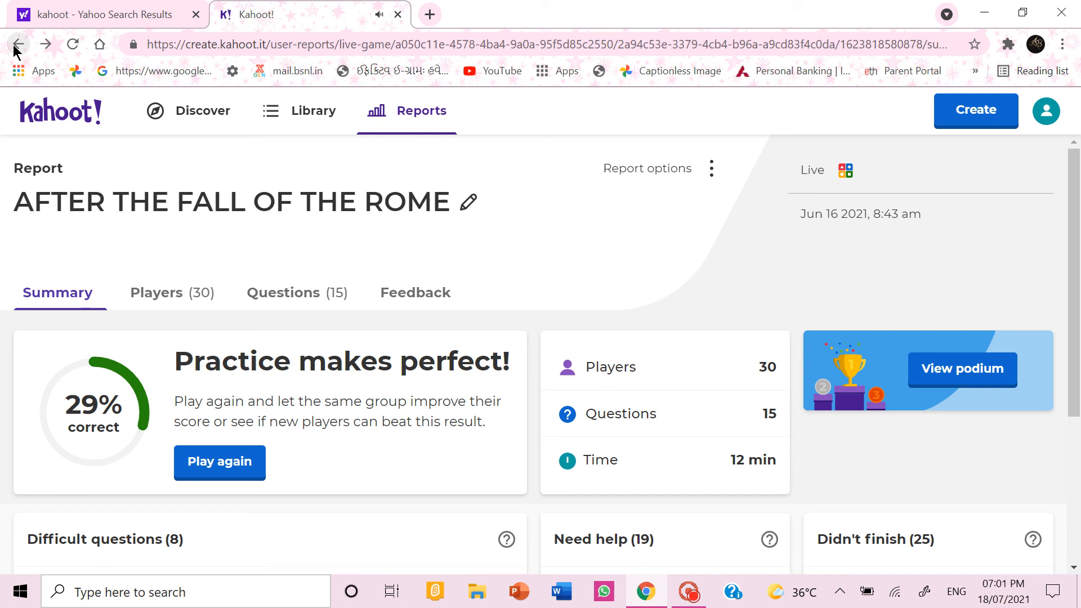
Step: Go back through the reports list and kahoot details to the Recent kahoots library
click(21, 44)
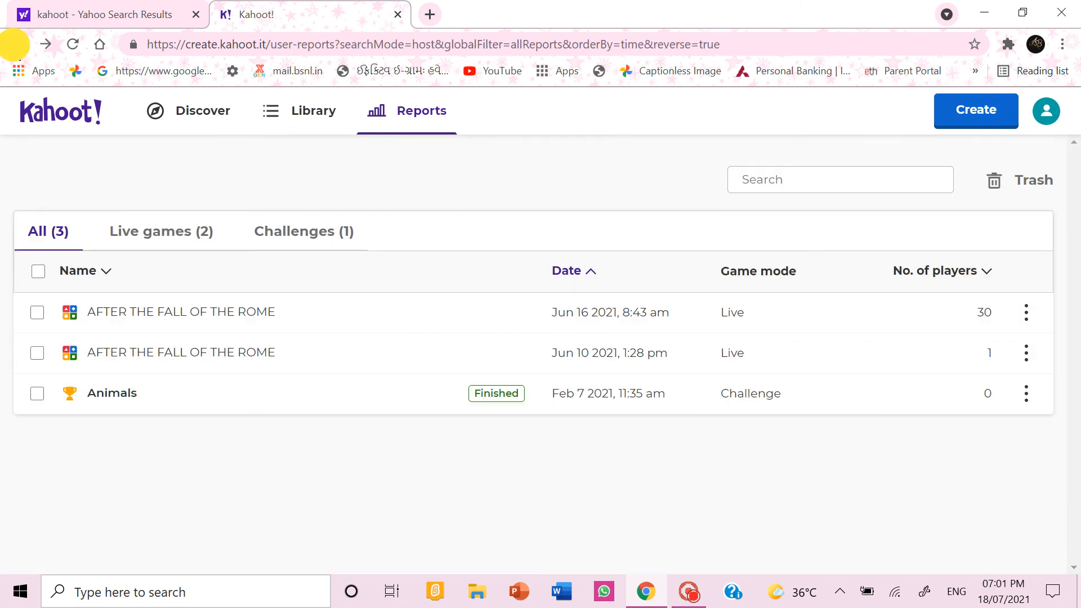
click(180, 312)
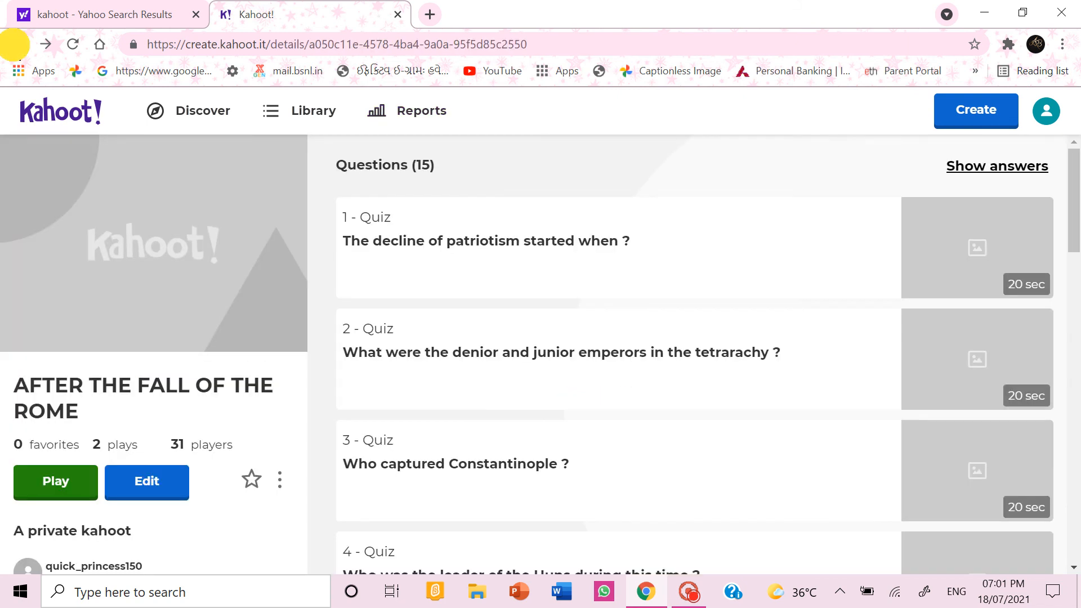
click(19, 44)
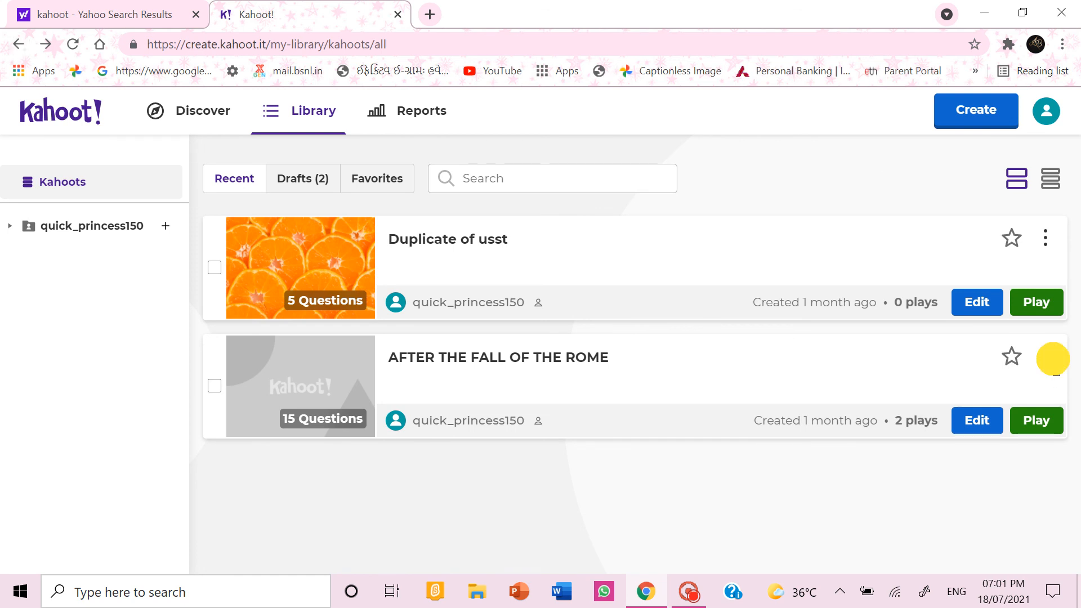
click(1045, 357)
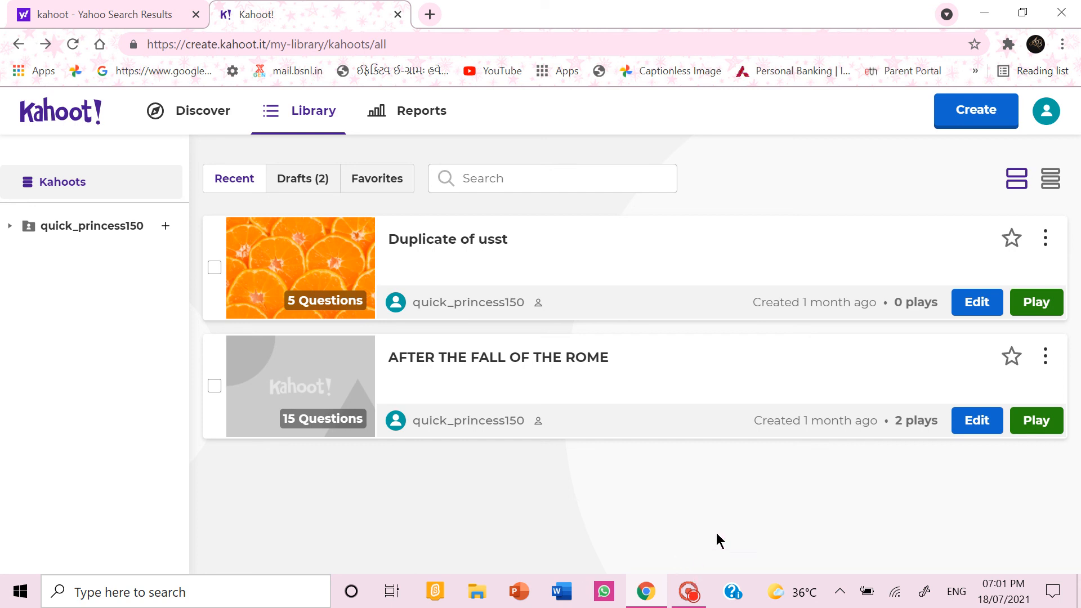
mouse_move(725, 540)
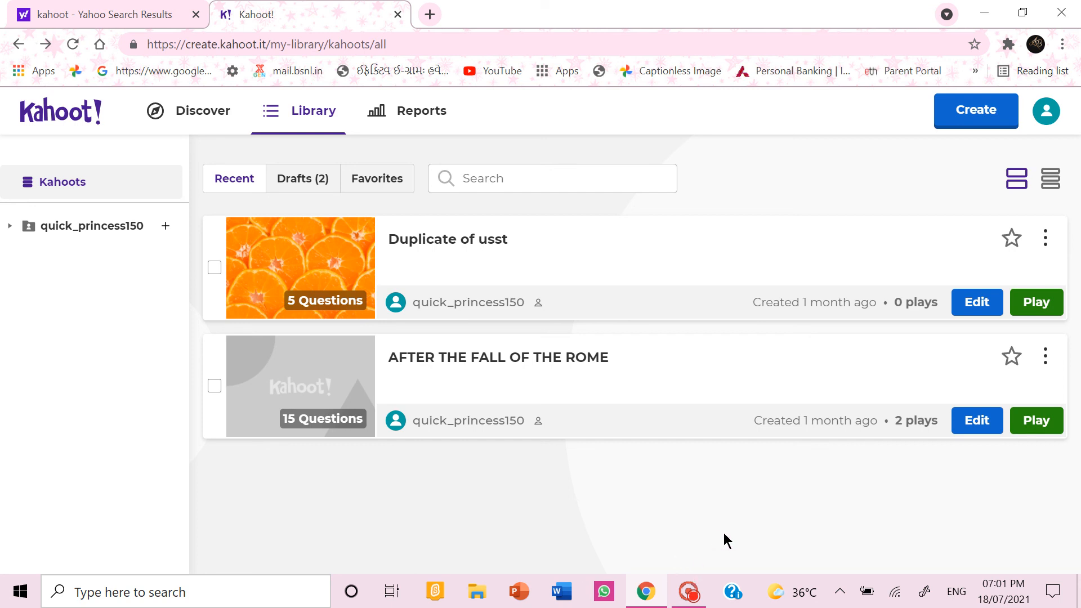